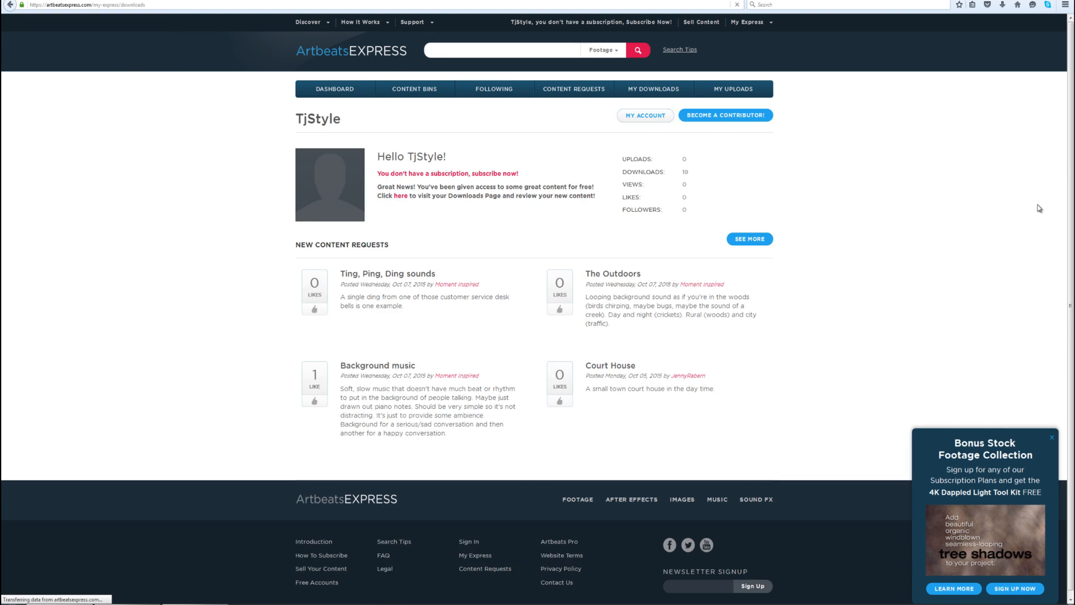
- Go to the Artbeats Express home page and scroll through the stock footage listings
left_click(401, 196)
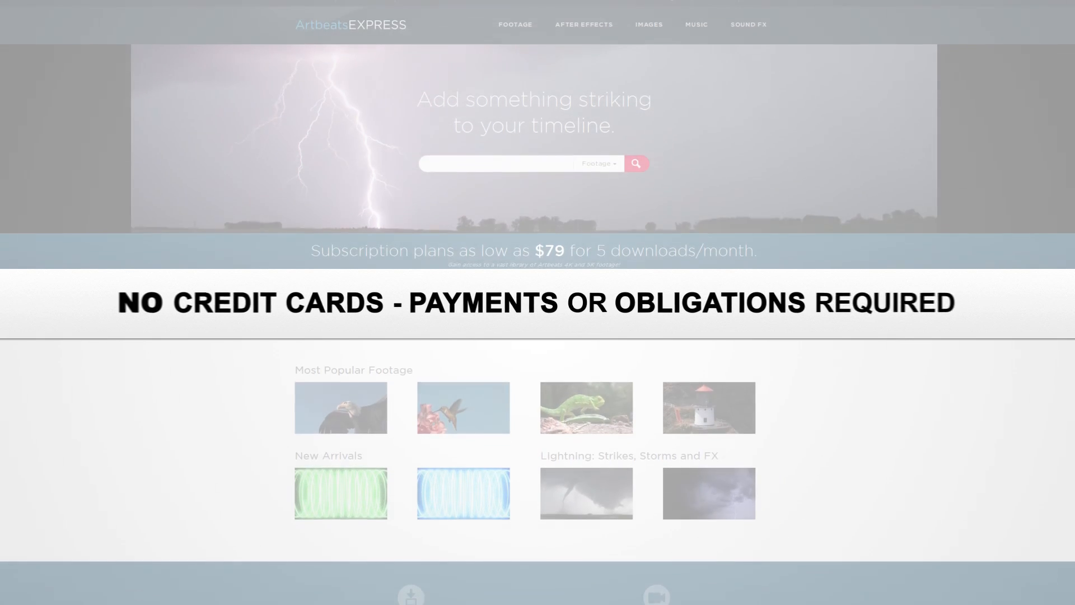
scroll("down", 3)
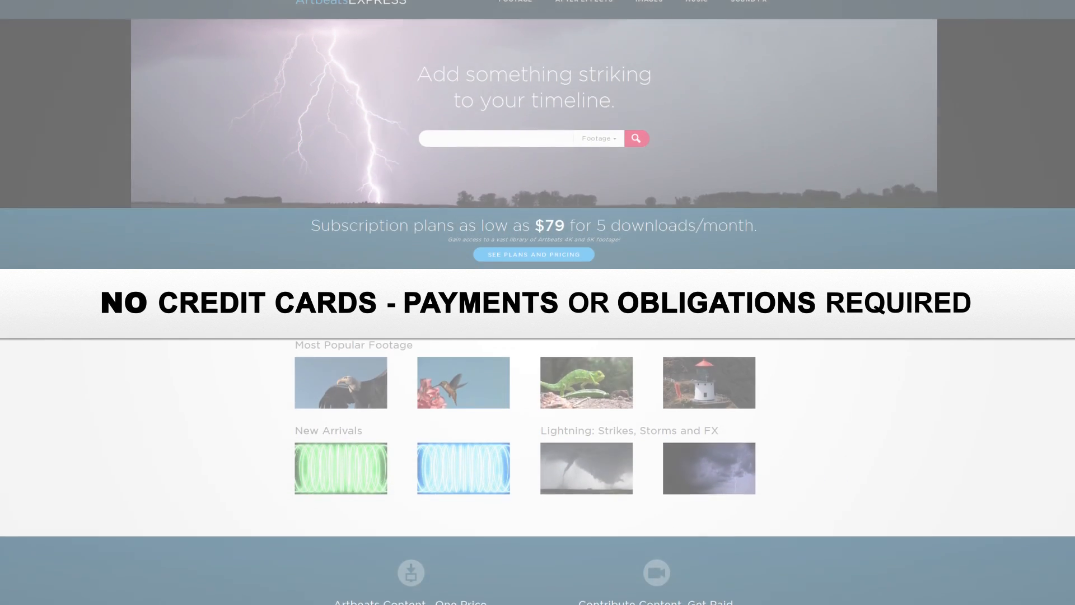
scroll("down", 3)
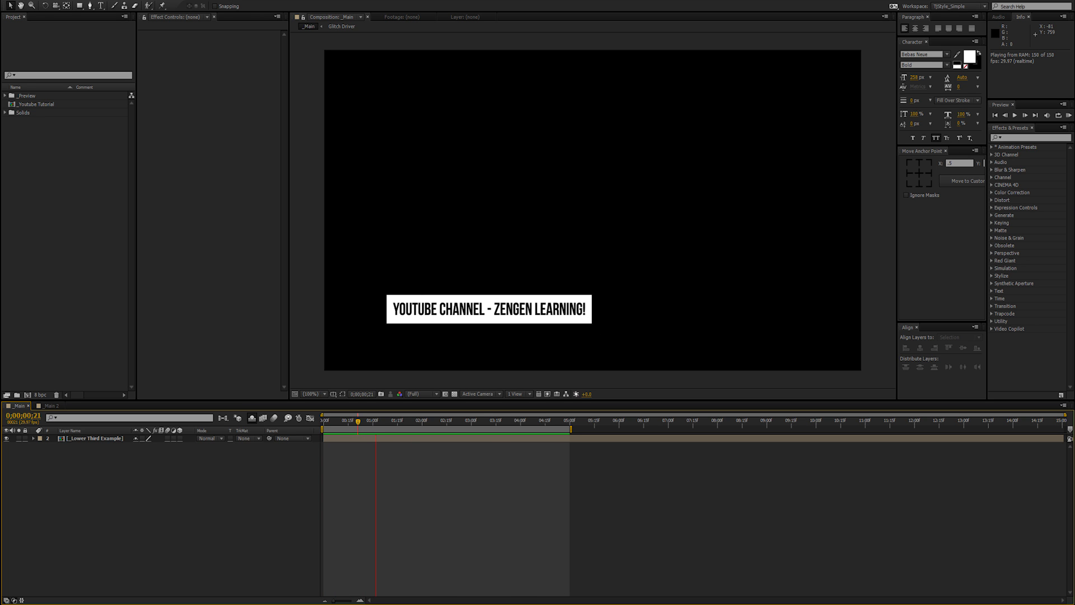
left_click(483, 419)
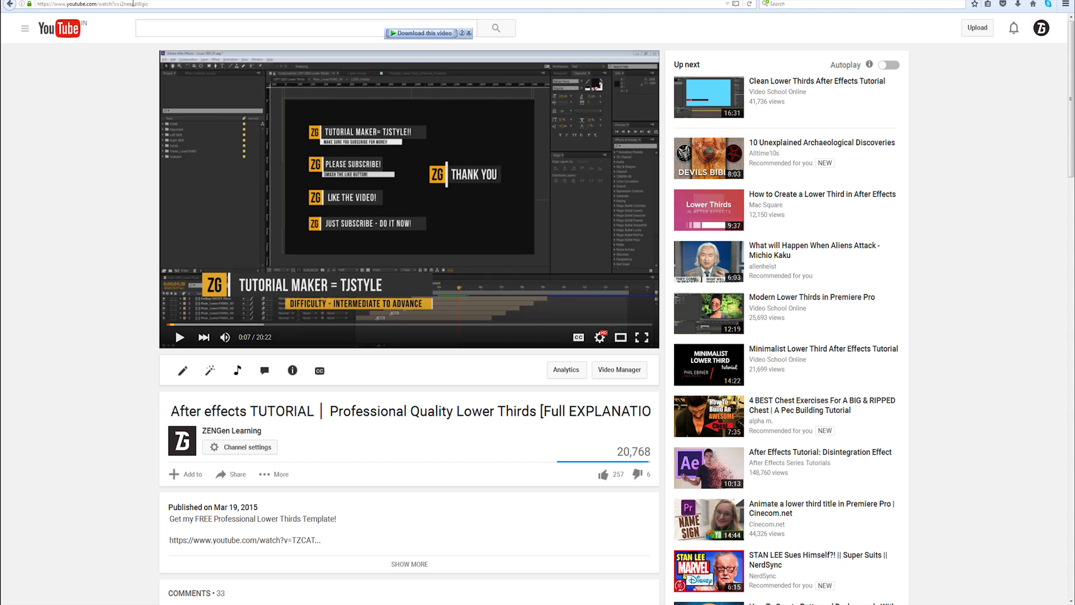
mouse_move(88, 238)
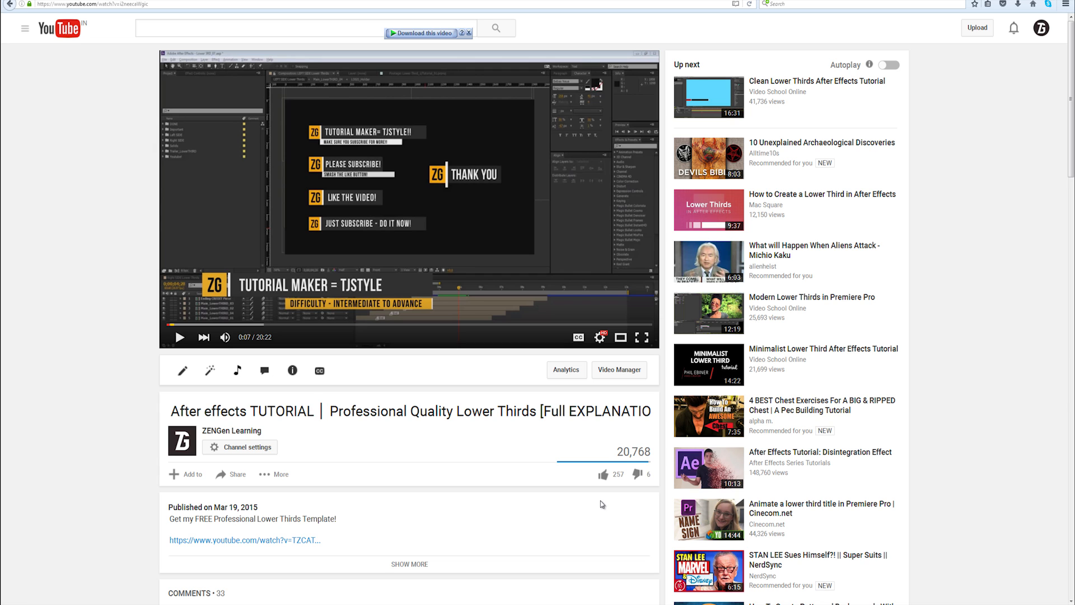
mouse_move(601, 490)
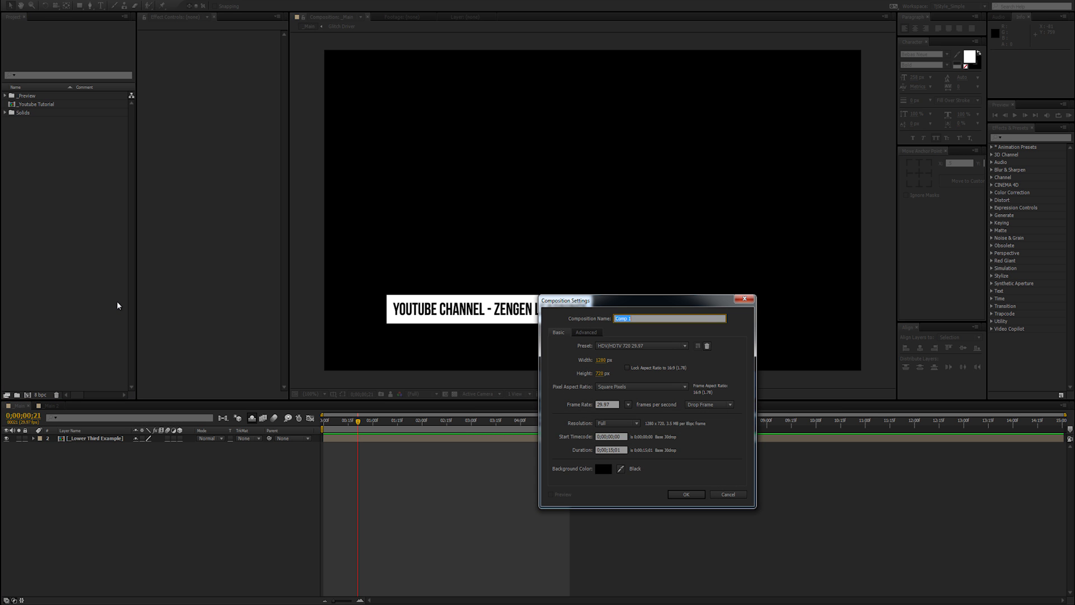
- Create a 5-second 1280×720 composition '_Main' holding a white solid named 'Box_01'
type("_Main")
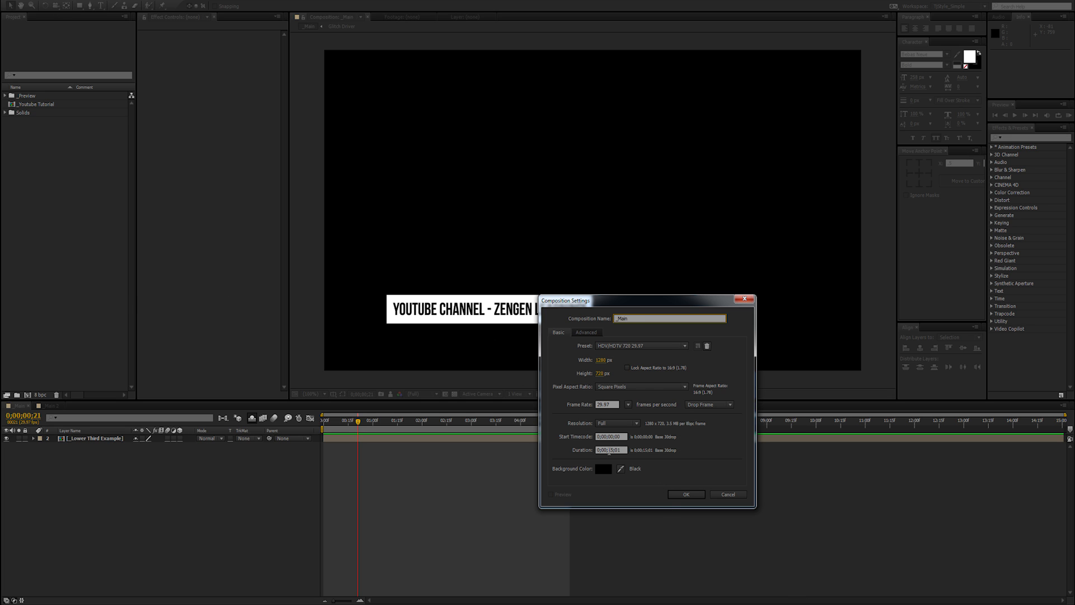
left_click(611, 450)
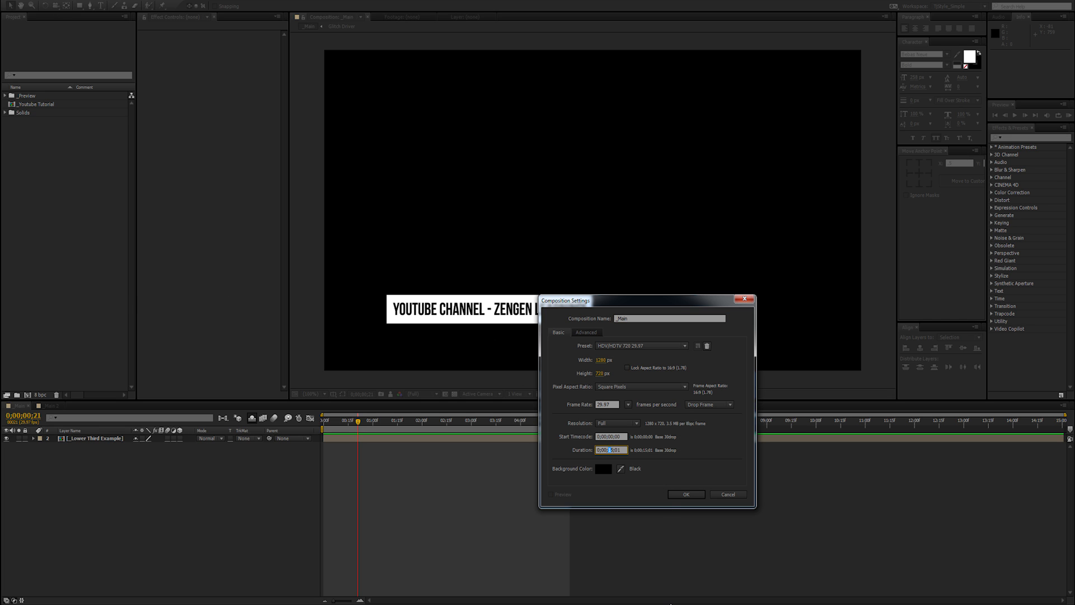
left_click(686, 494)
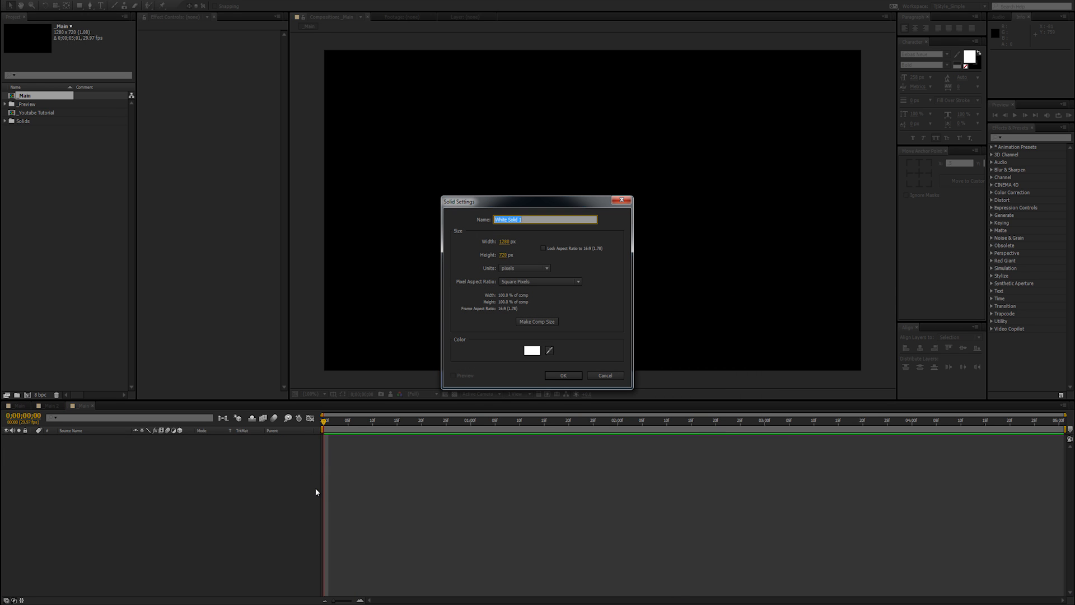
type("Box_01")
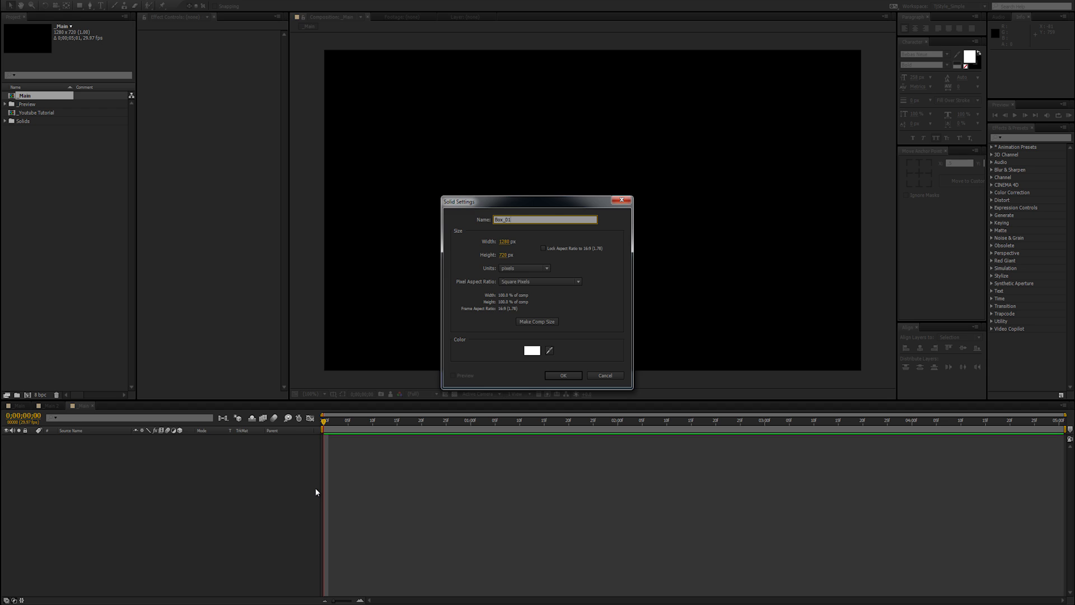
left_click(563, 375)
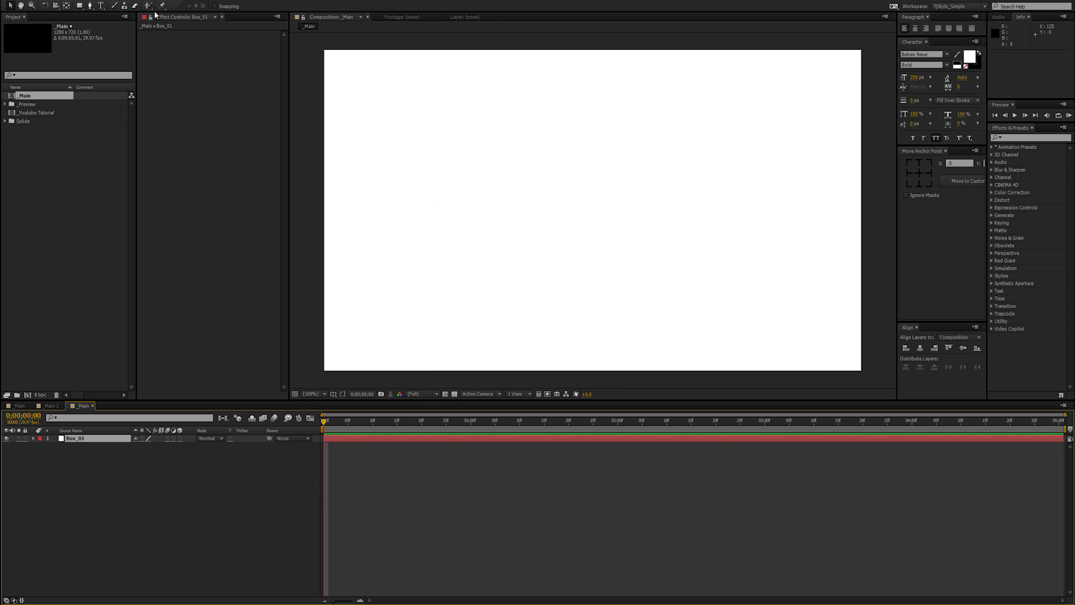
mouse_move(79, 5)
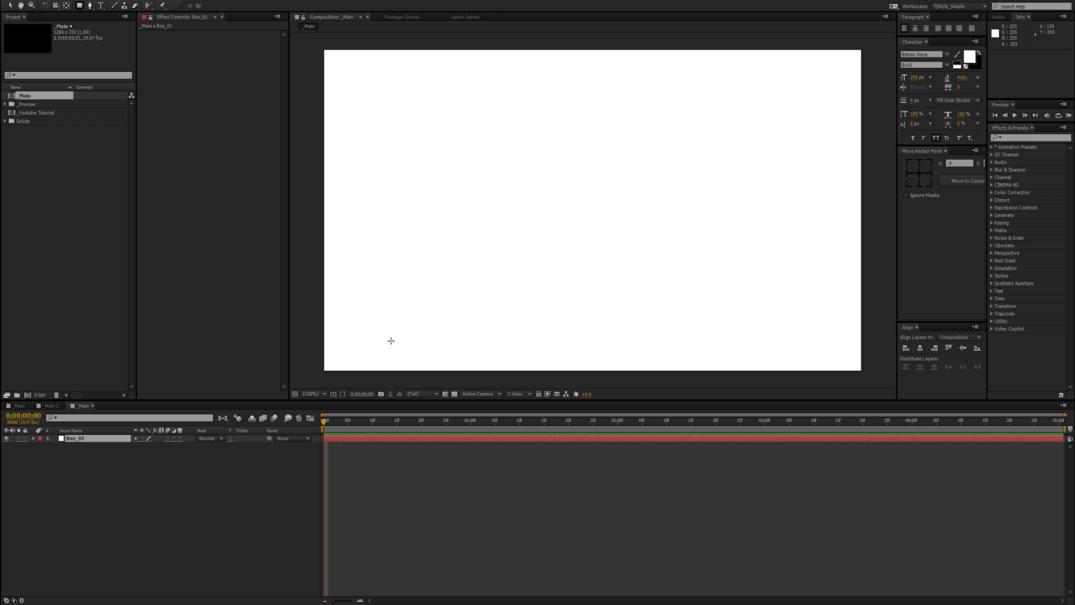
mouse_move(367, 318)
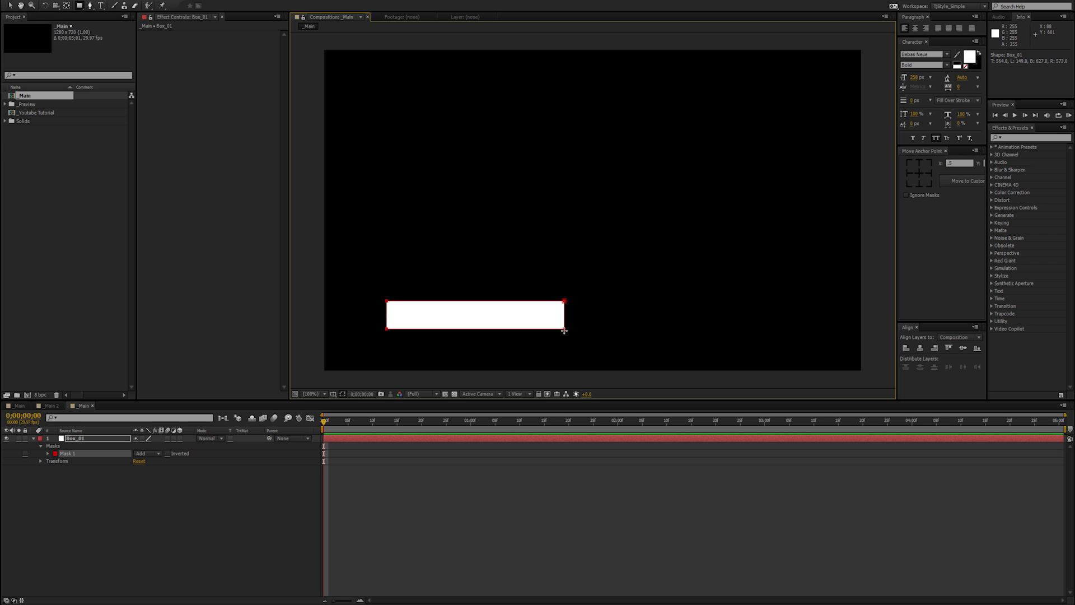
- Draw a lower-left rectangle mask on Box_01 and set Mask Path at frame 20
left_click_drag(565, 330, 578, 330)
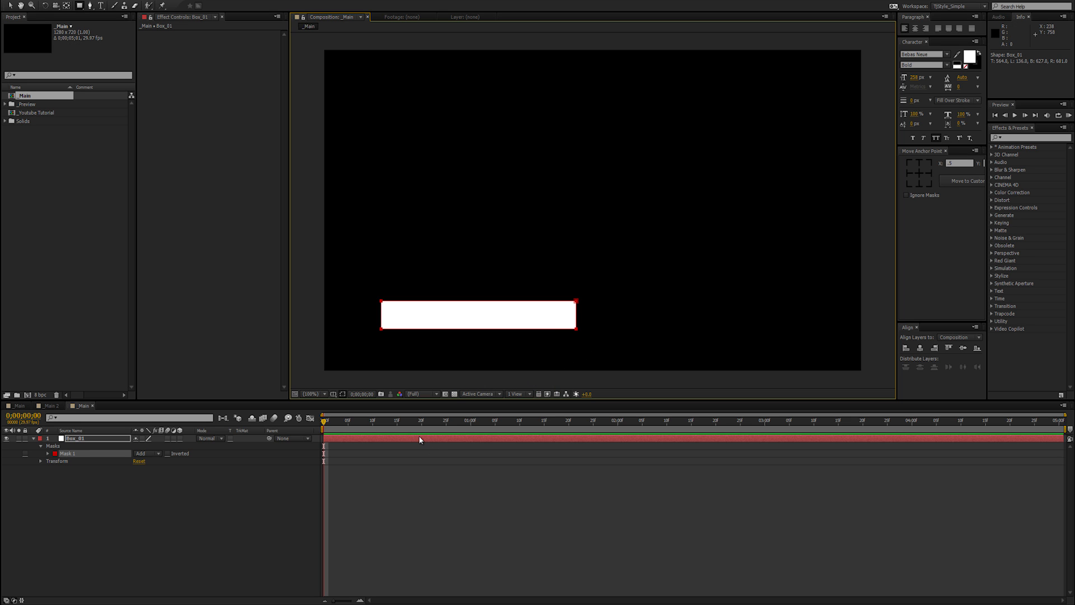
left_click(48, 452)
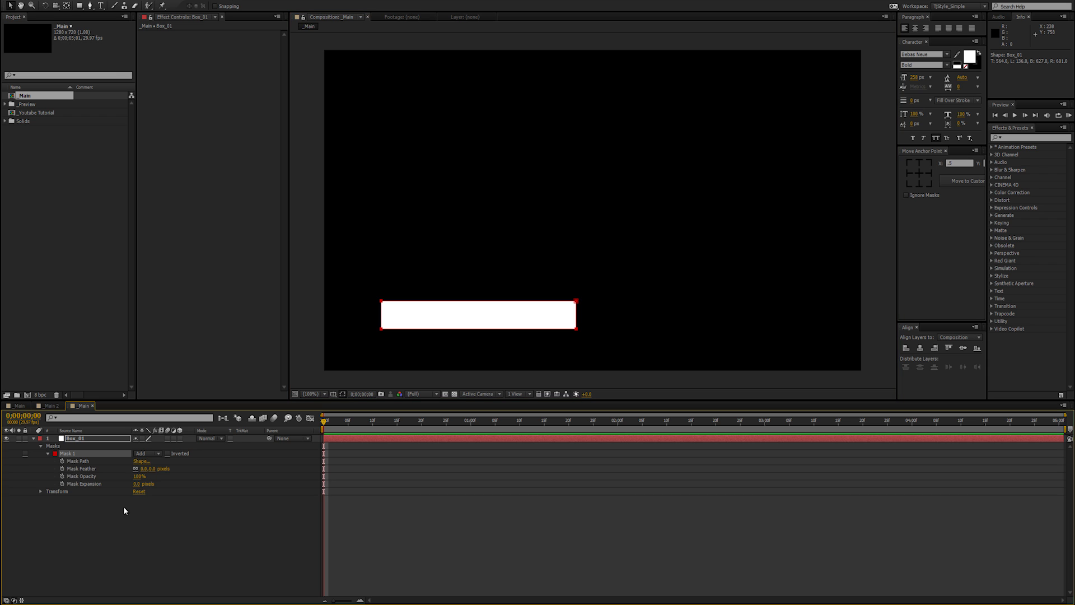
left_click(445, 419)
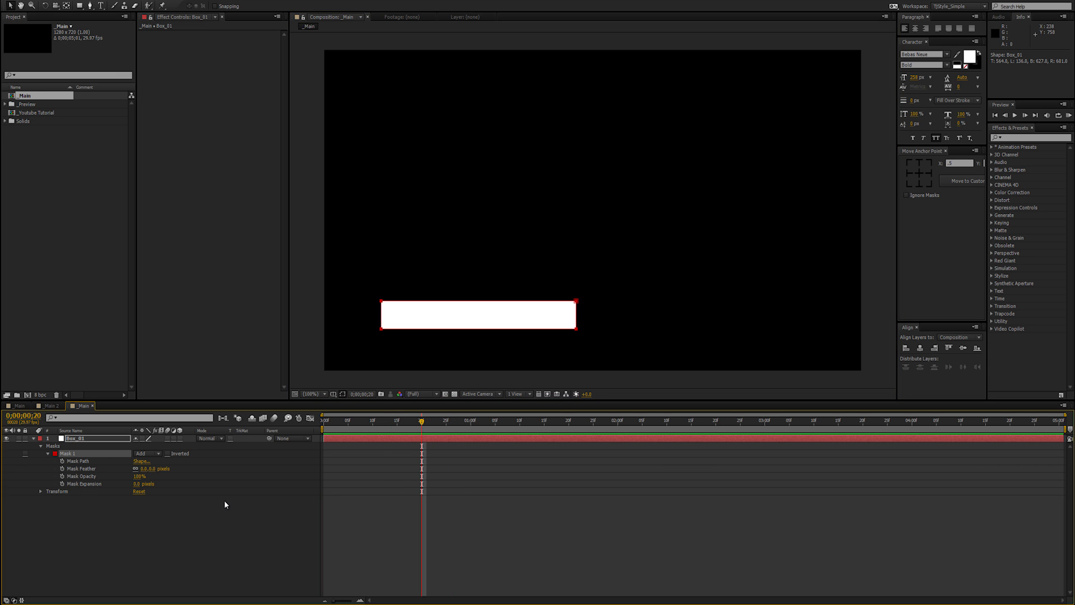
mouse_move(63, 465)
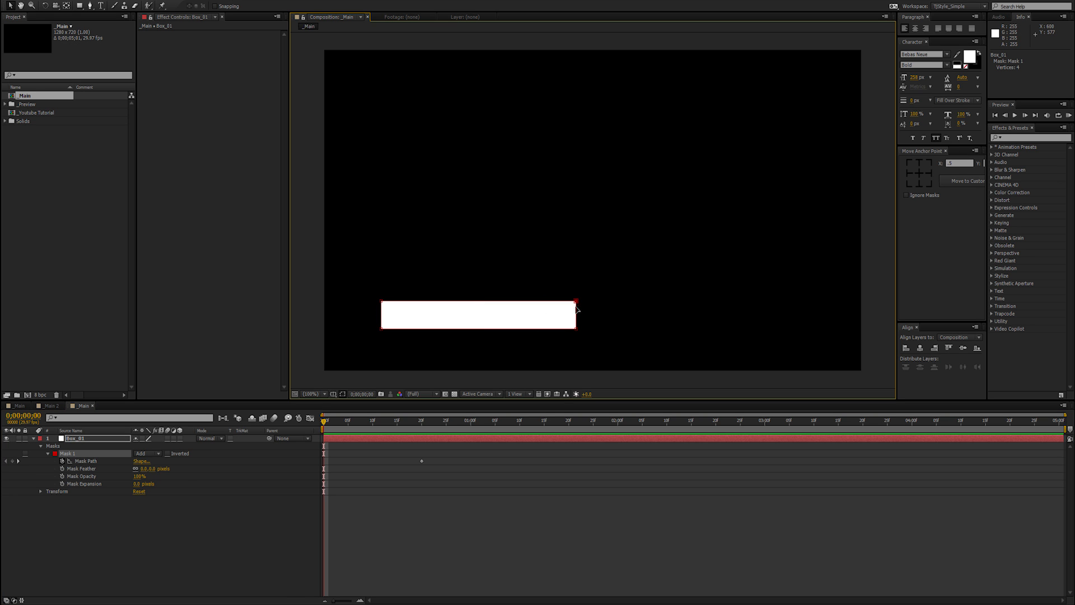
mouse_move(577, 339)
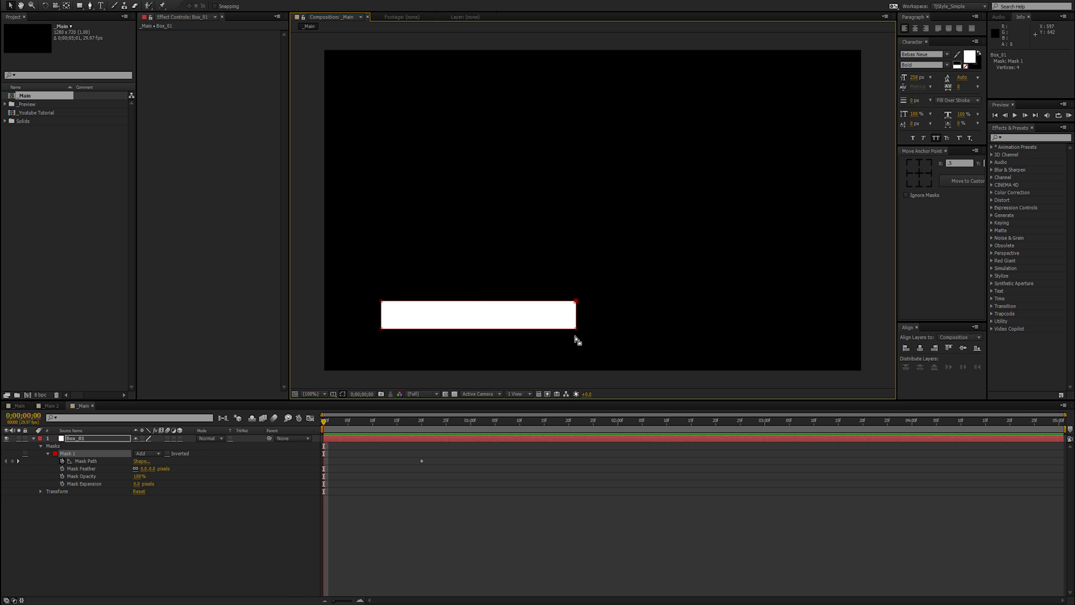
mouse_move(618, 367)
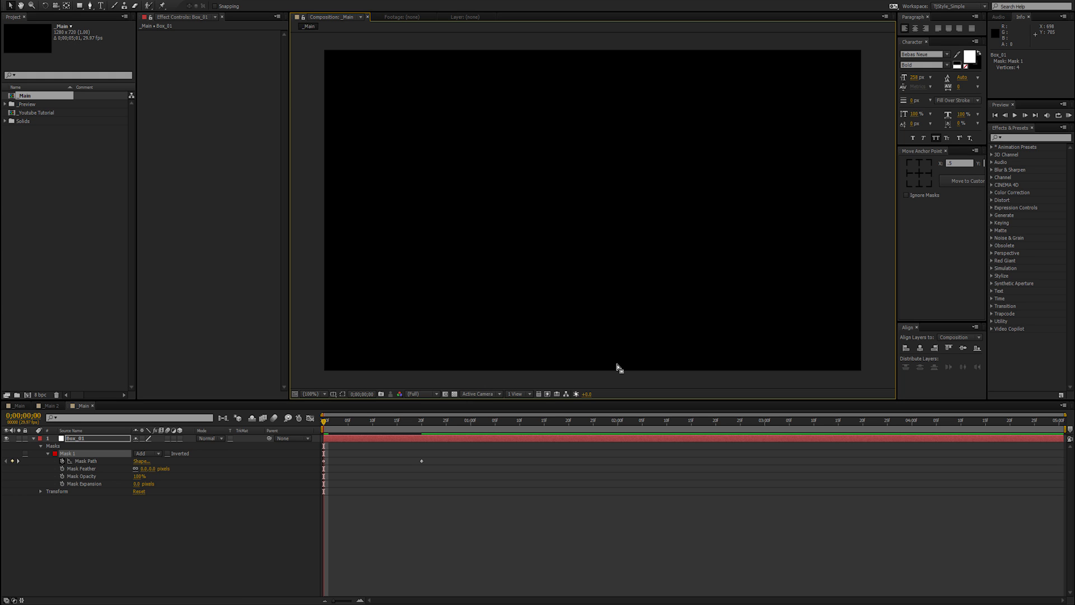
mouse_move(385, 280)
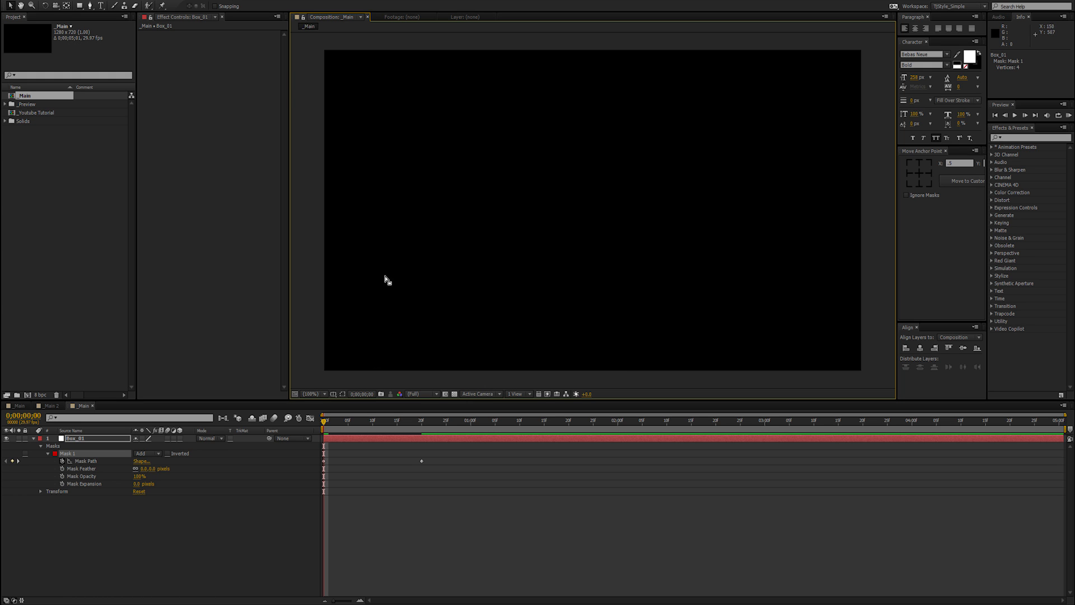
mouse_move(413, 330)
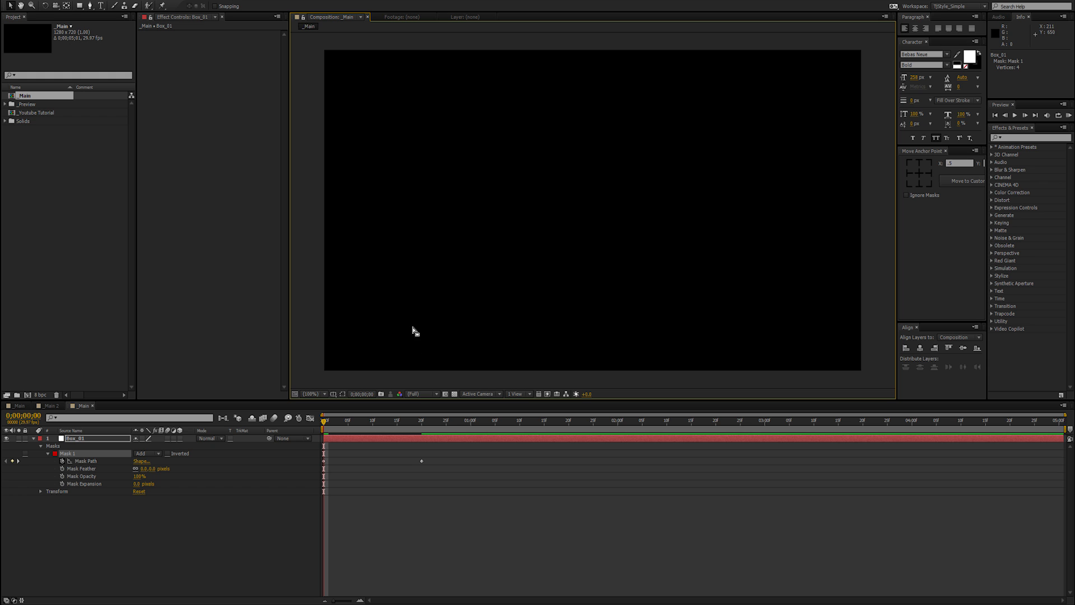
mouse_move(347, 454)
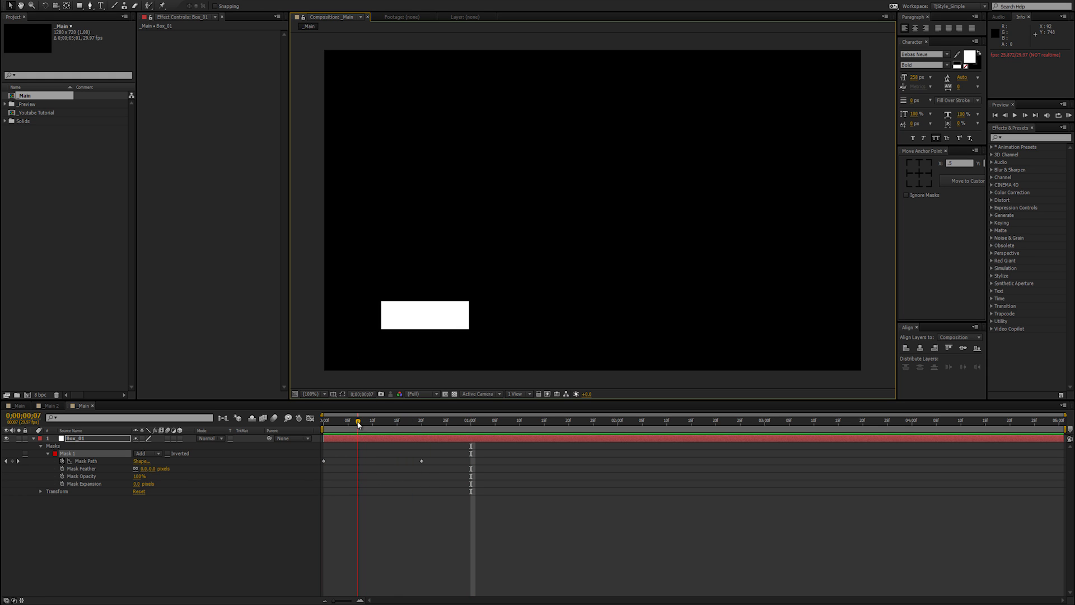
left_click_drag(357, 421, 422, 421)
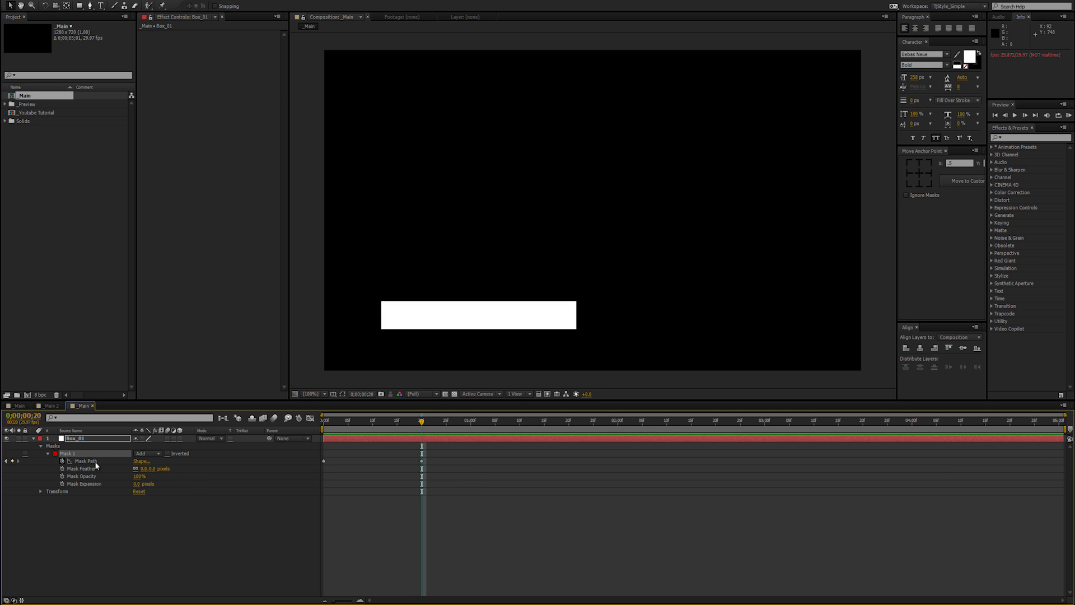
left_click(85, 461)
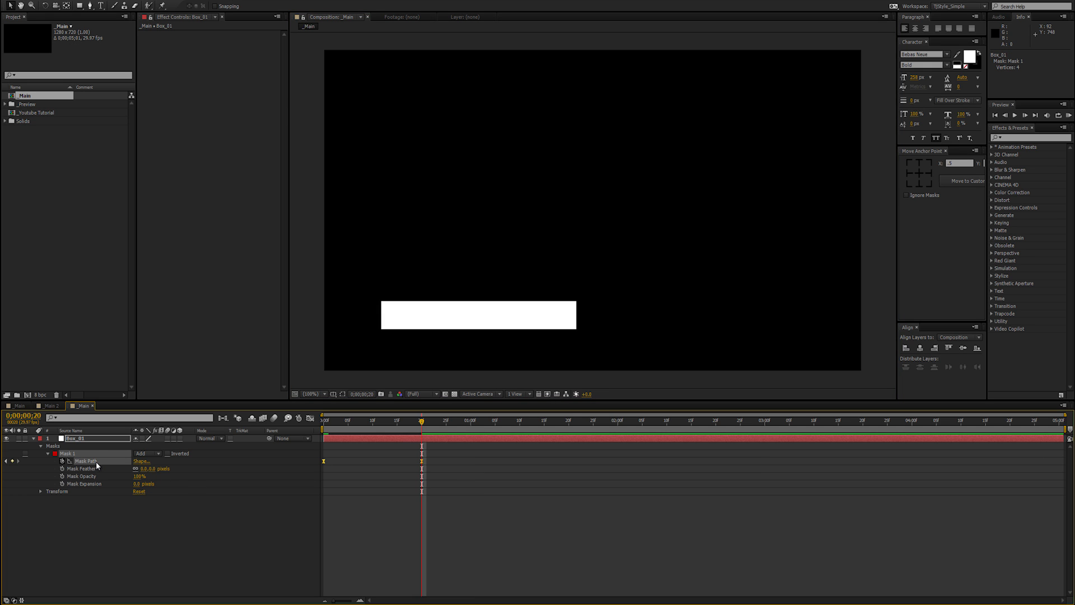
left_click(310, 419)
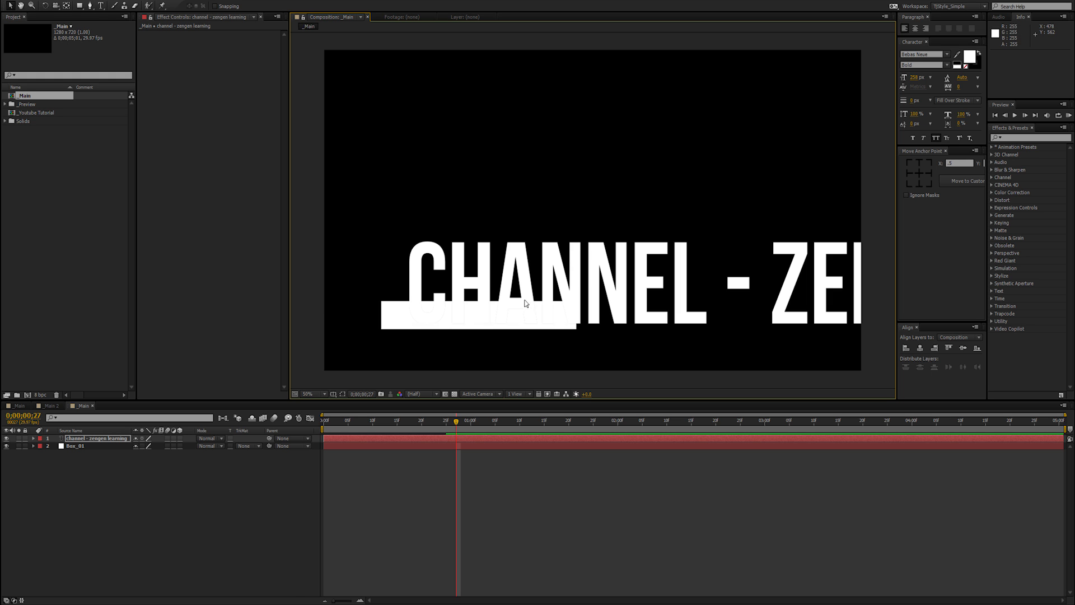
- Scale down the 'CHANNEL - ZENGEN LEARNING' title and centre it on the white bar
left_click(316, 394)
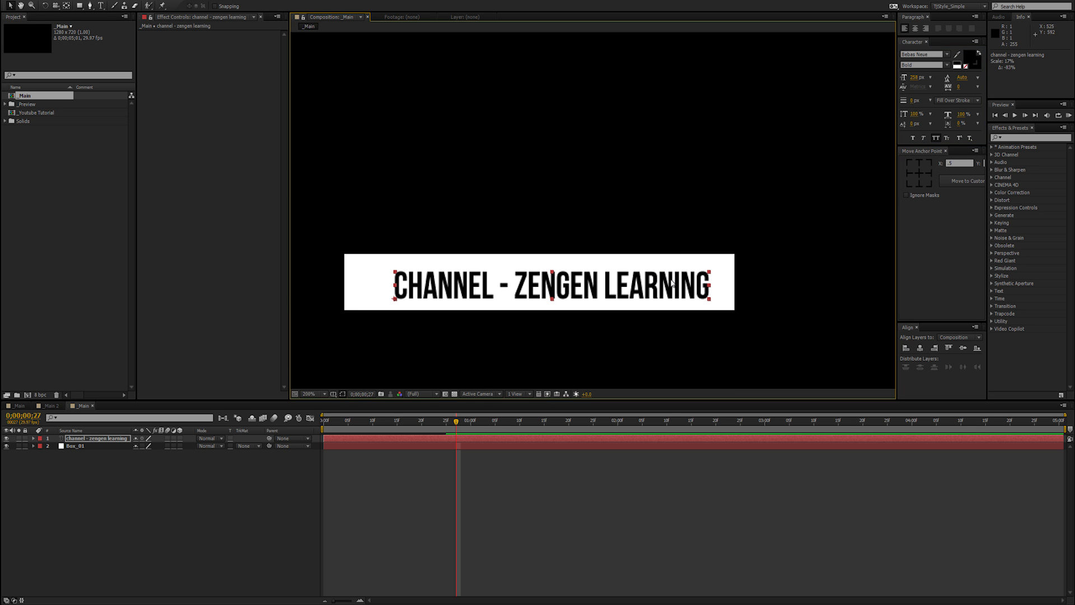
left_click_drag(550, 288, 556, 283)
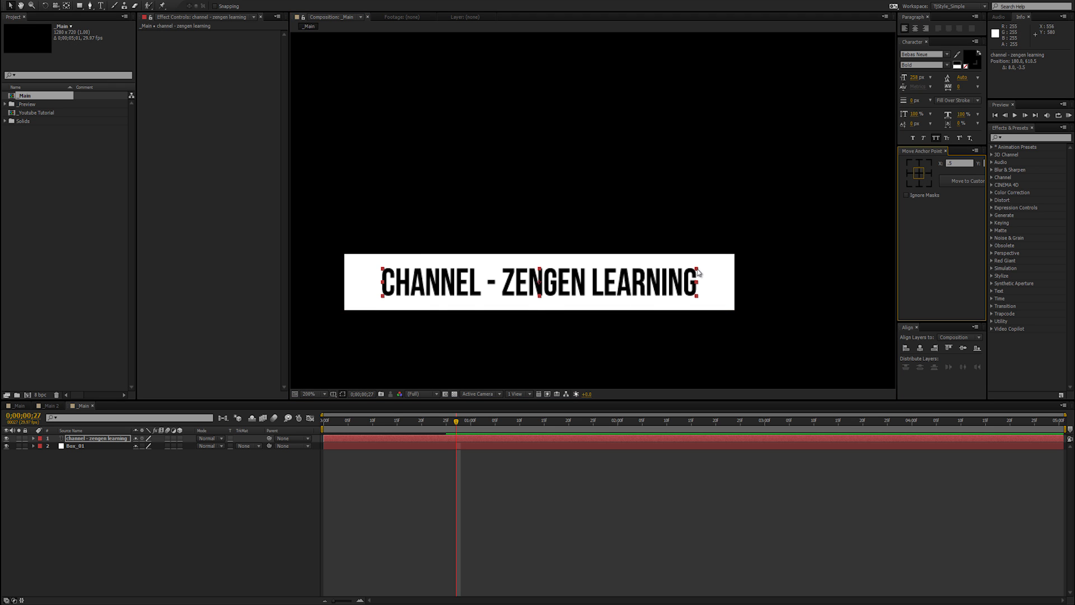
left_click_drag(542, 281, 542, 281)
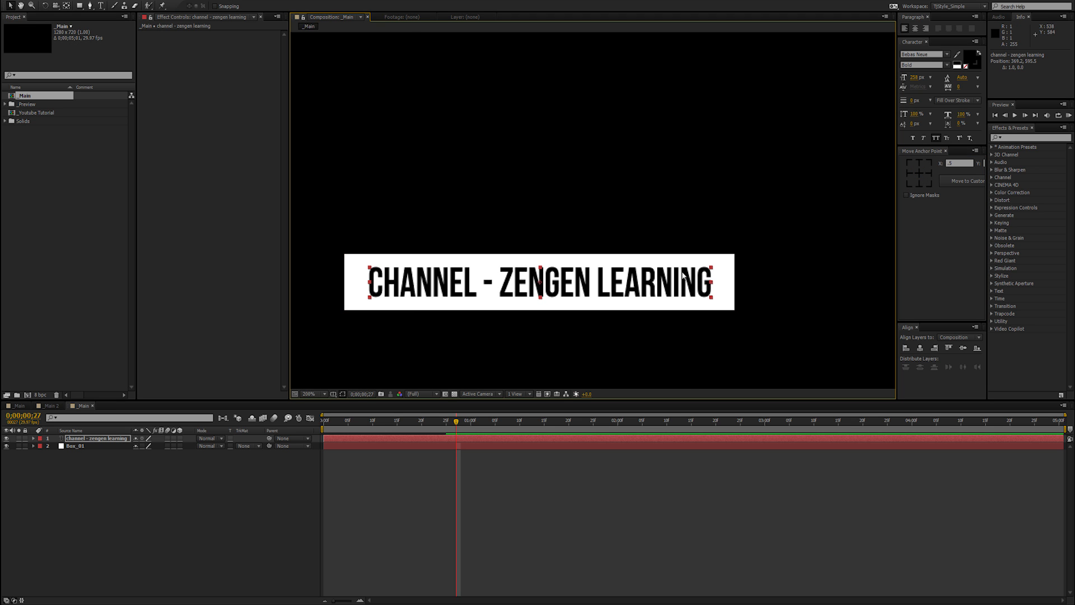
left_click(309, 394)
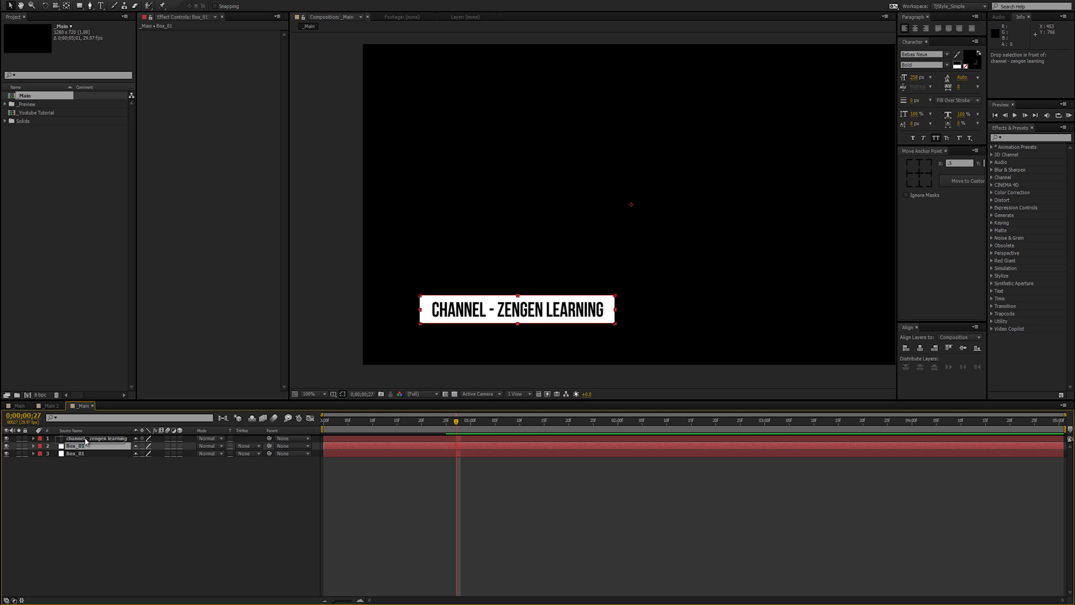
- Move a Box_01 copy above the title and set its Track Matte to Alpha Matte 'Box_01'
left_click_drag(95, 438, 96, 446)
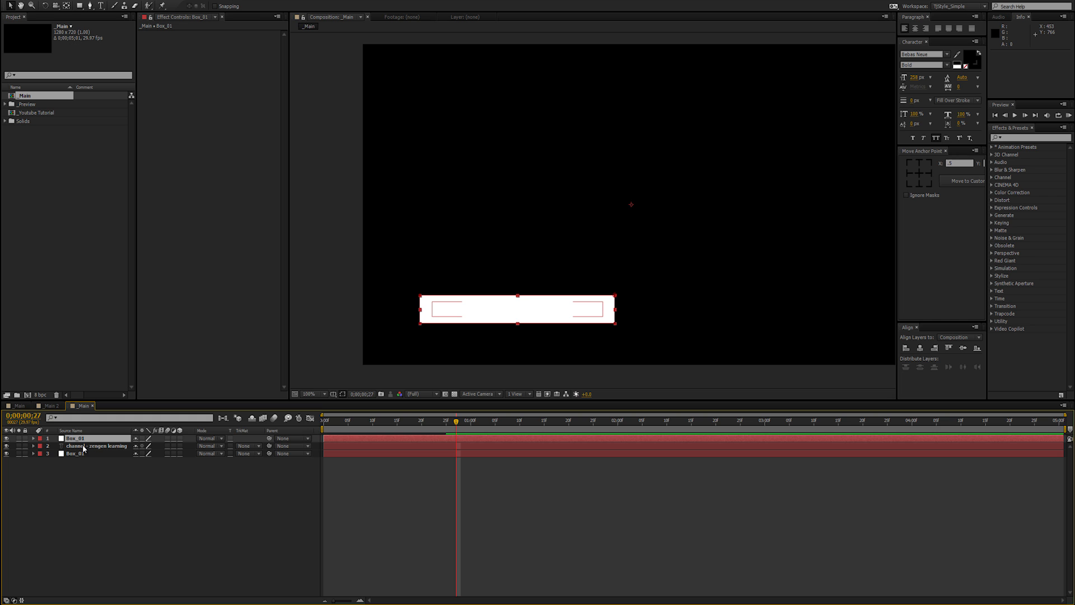
left_click(96, 446)
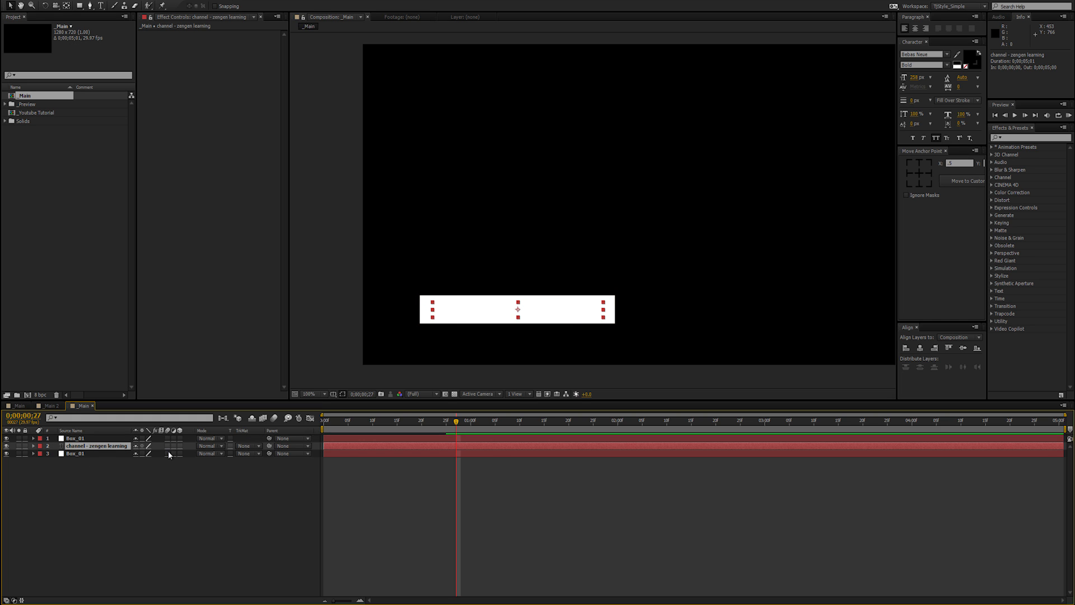
left_click(245, 445)
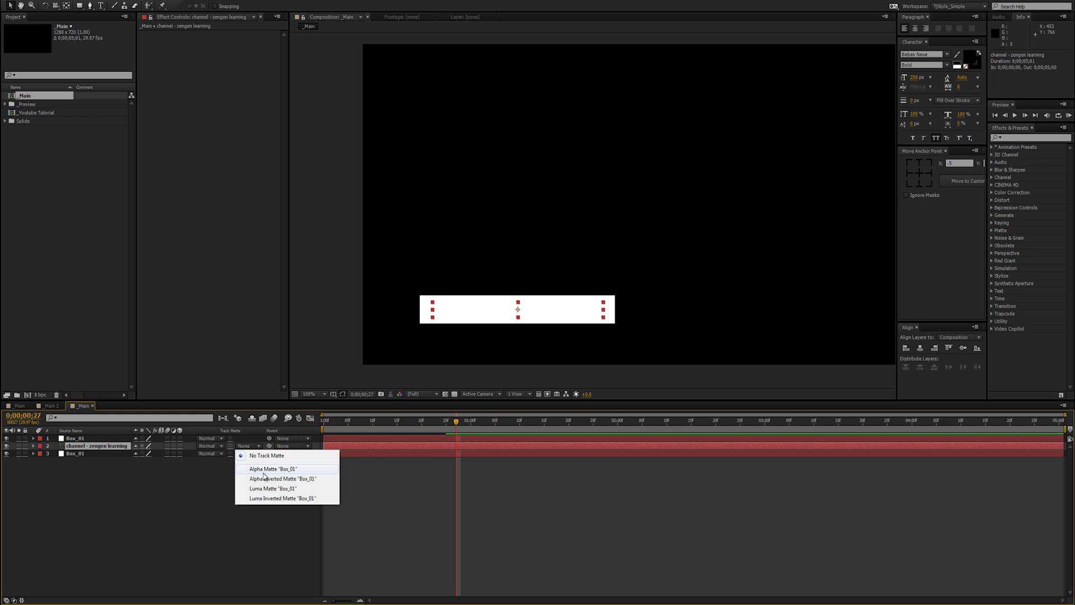
left_click(272, 469)
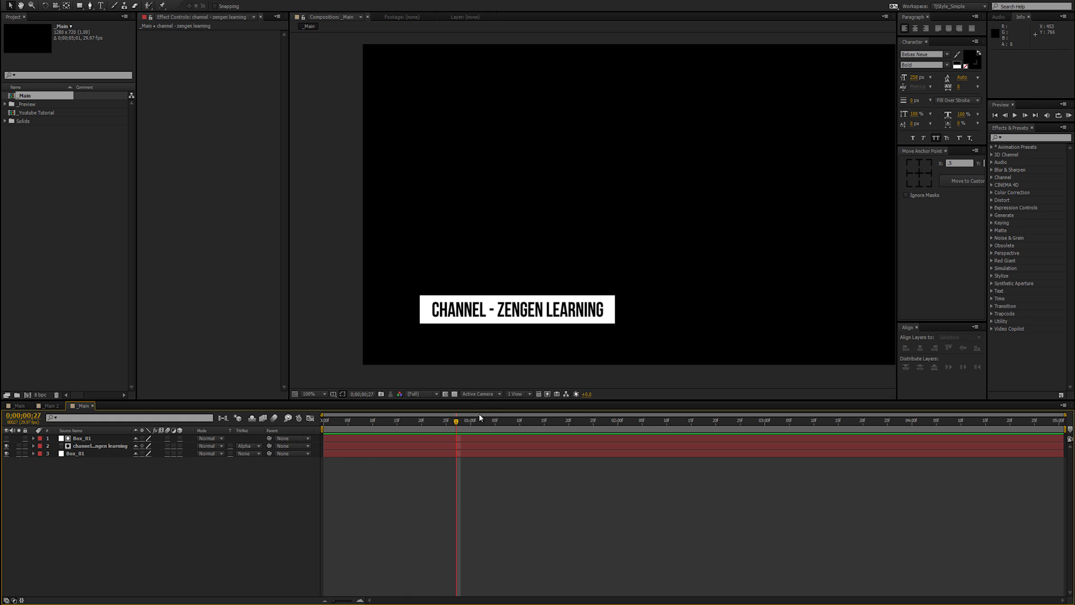
left_click(357, 419)
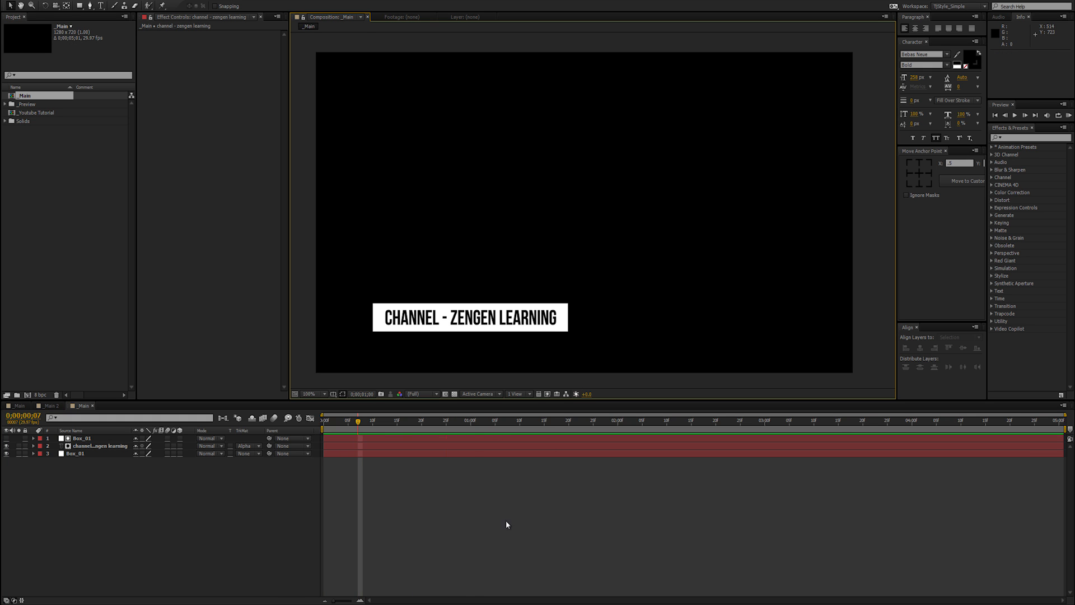
left_click(515, 419)
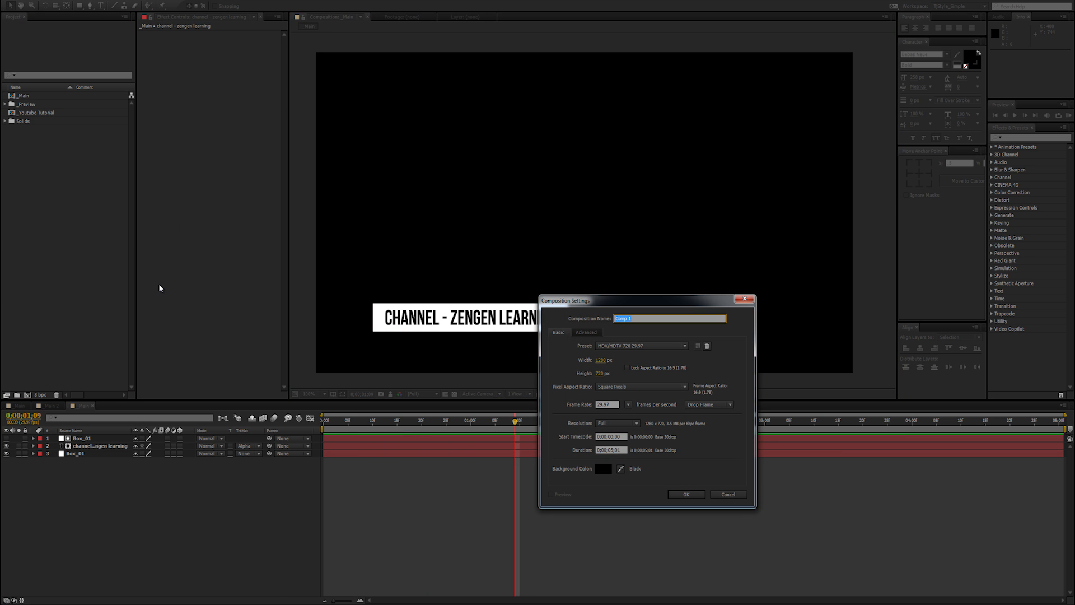
- Name the new 15-second composition 'Glitch Driver' and confirm it
type("Glitch Driver")
left_click(612, 450)
type("1")
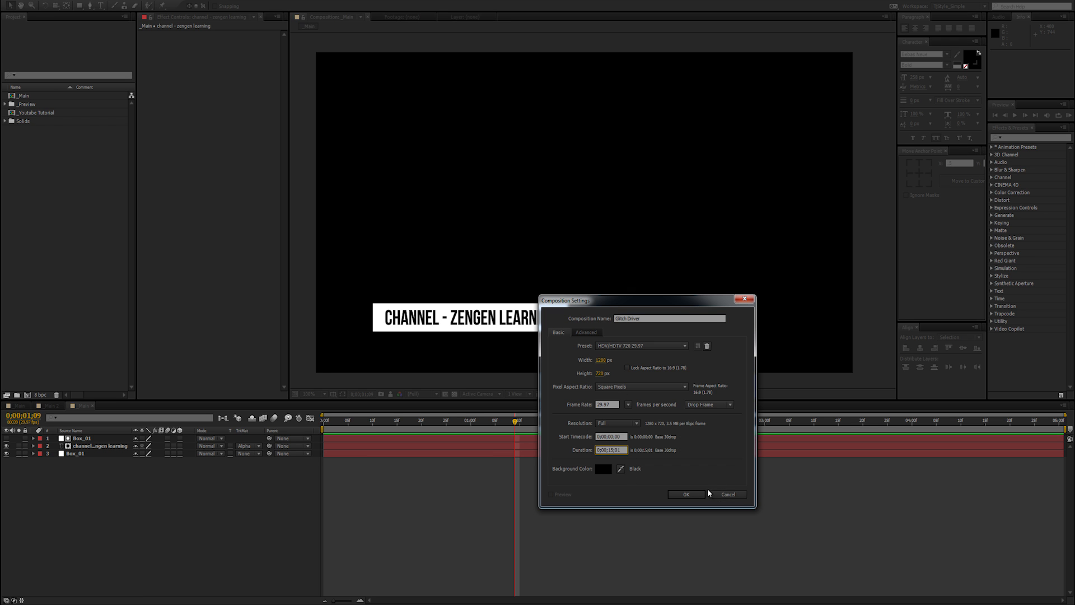
left_click(685, 494)
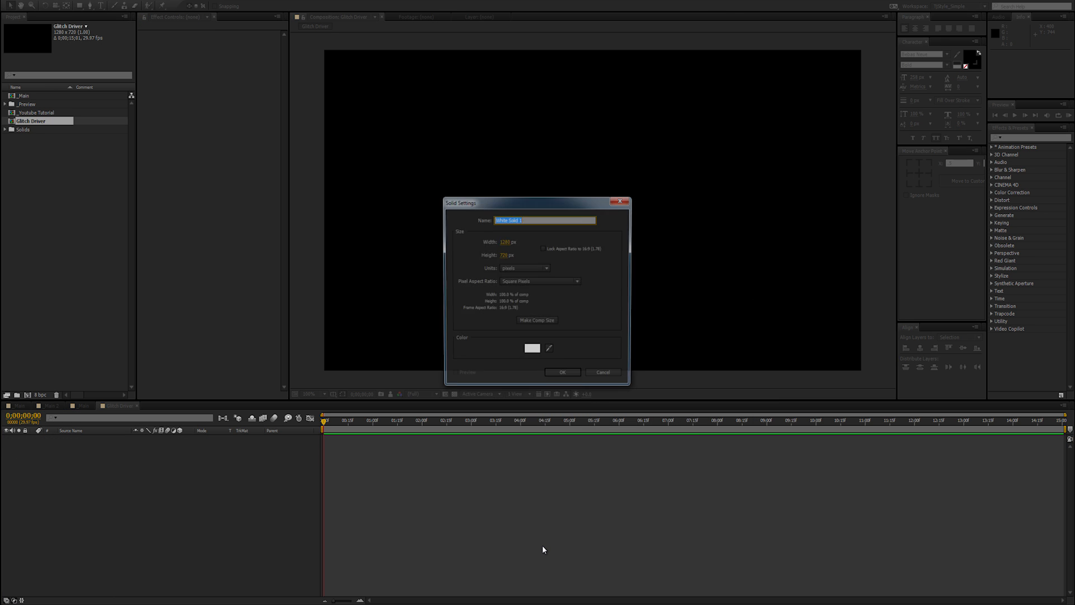
- Add a 'Fractal' solid with Terrain, Block-type Fractal Noise at Scale Width 2500
type("Fractal")
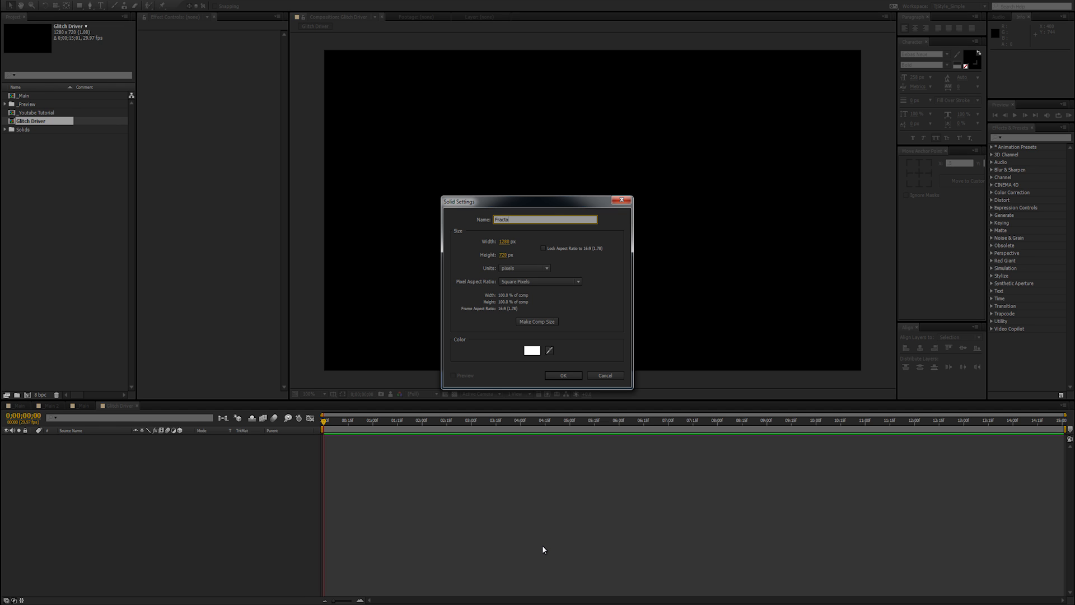
left_click(563, 375)
type("frac")
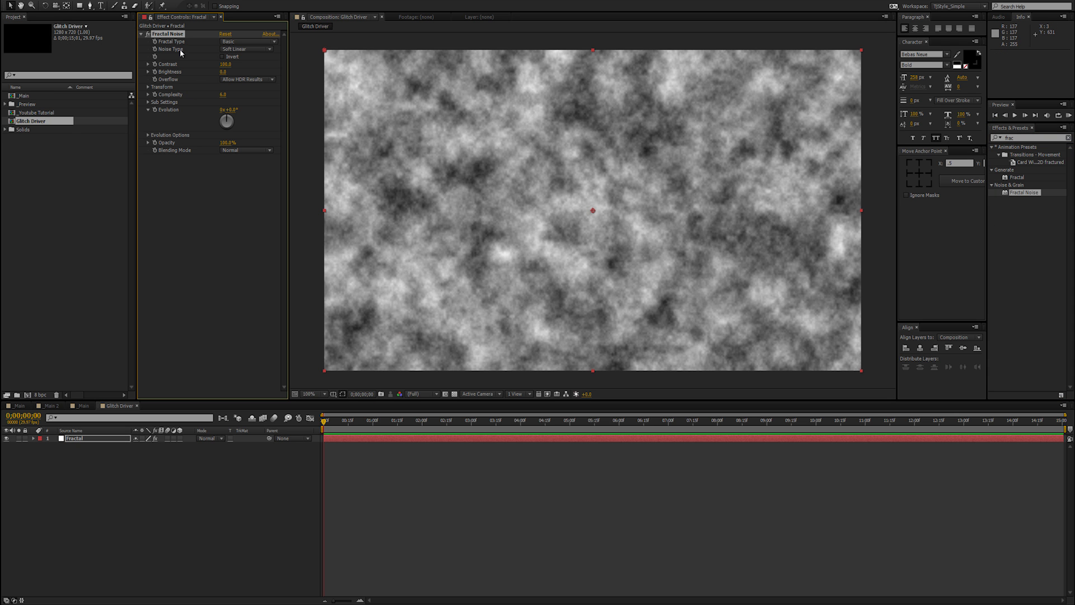
left_click(247, 41)
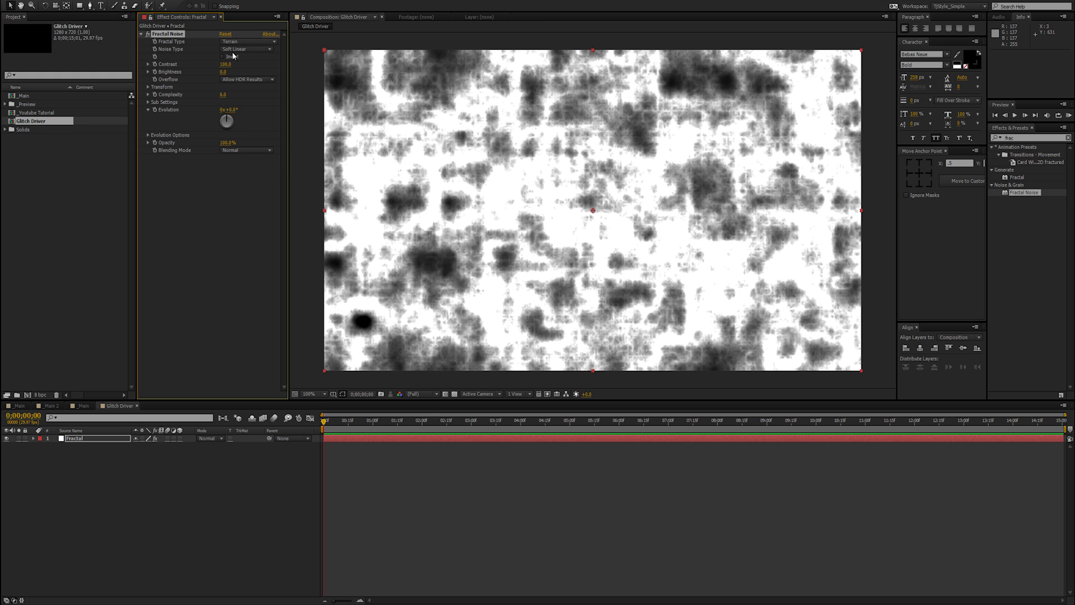
left_click(244, 49)
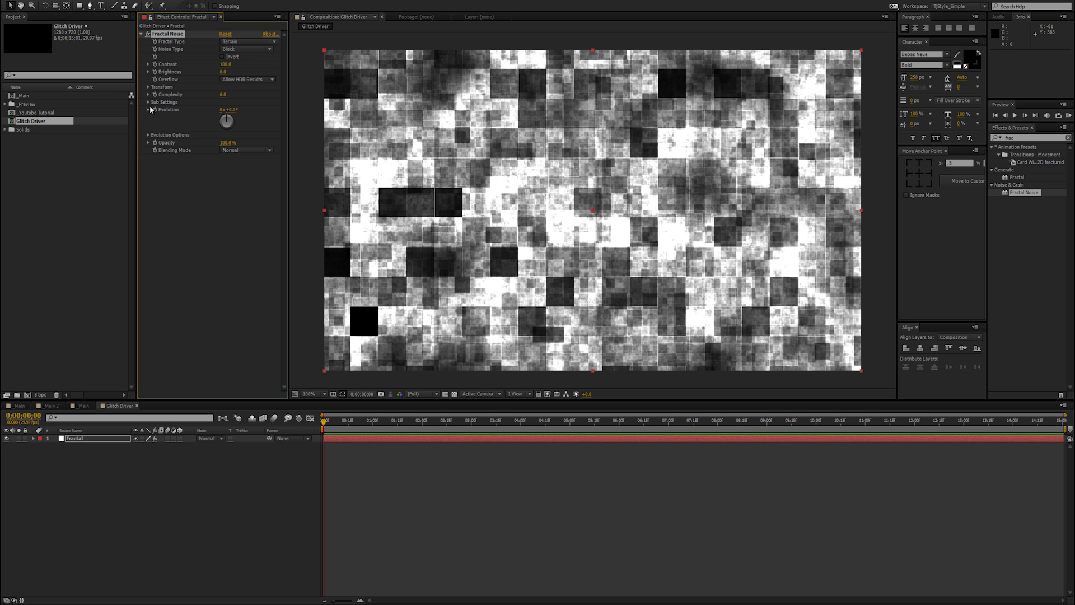
left_click(148, 87)
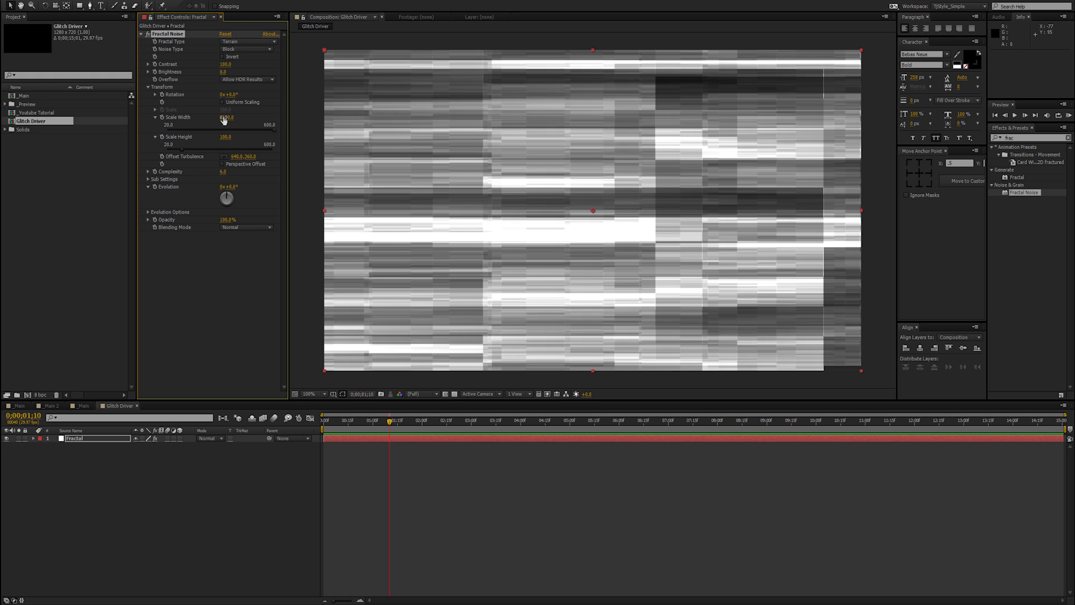
left_click_drag(226, 117, 233, 117)
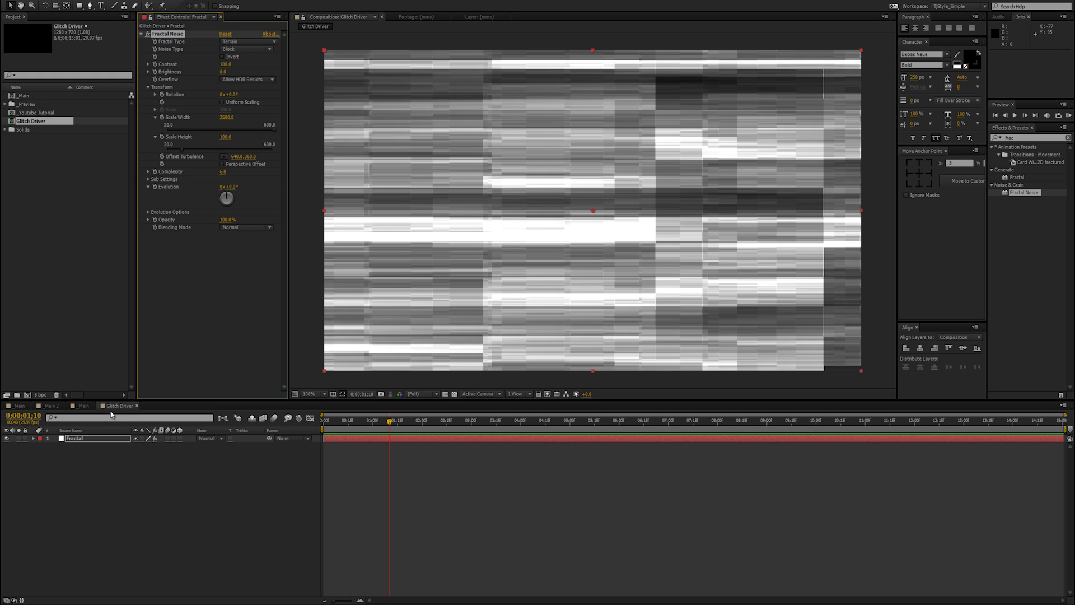
- In _Main, add a 'Glitches' adjustment layer with Displacement Map over nested Glitch Driver
left_click(79, 406)
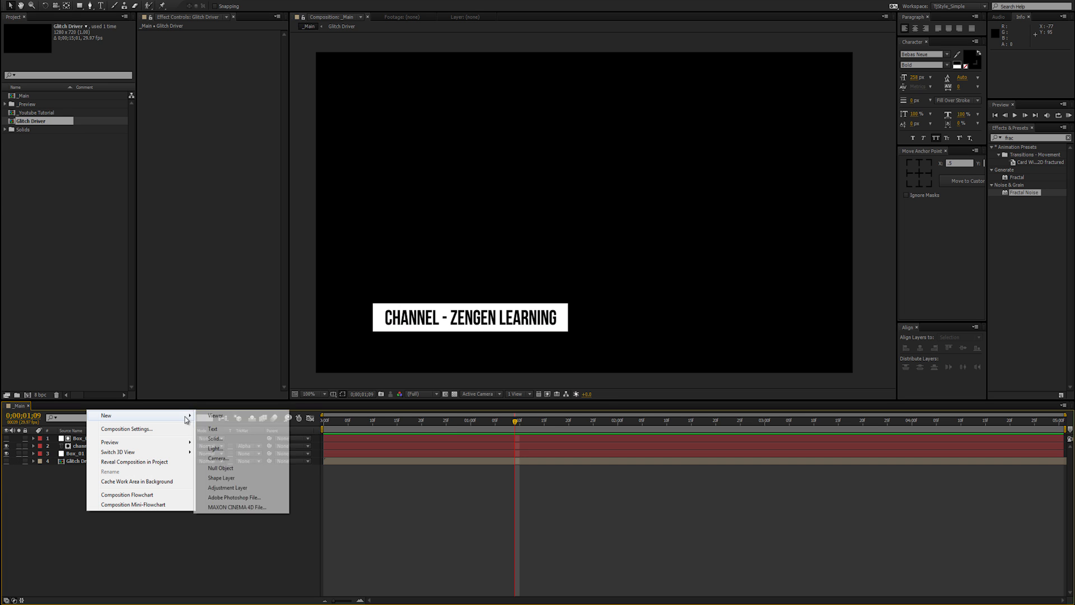
left_click(227, 487)
type("Glitches")
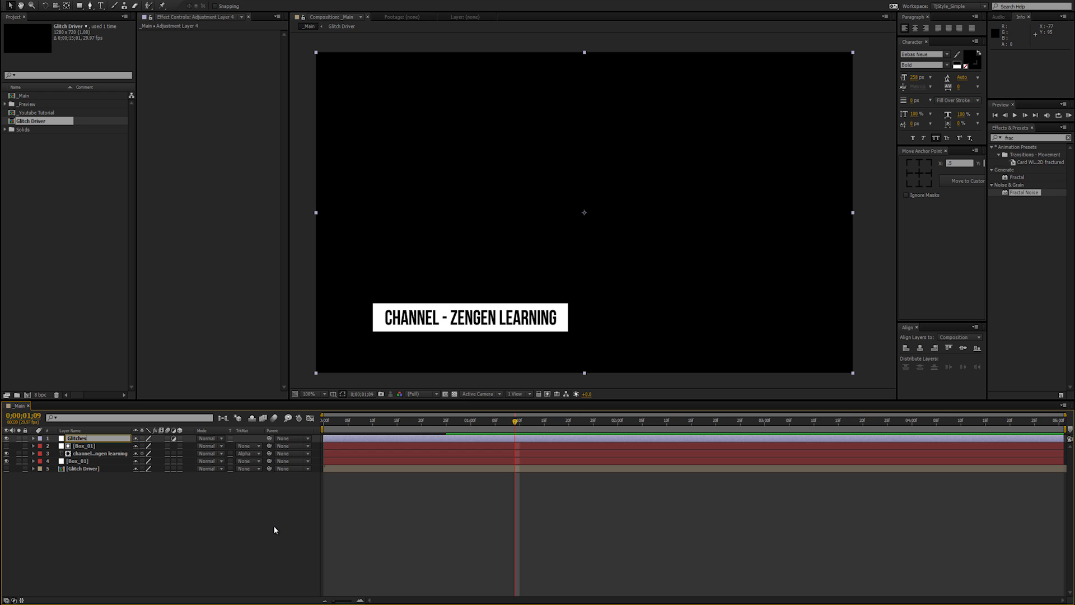
left_click(76, 438)
type("disp")
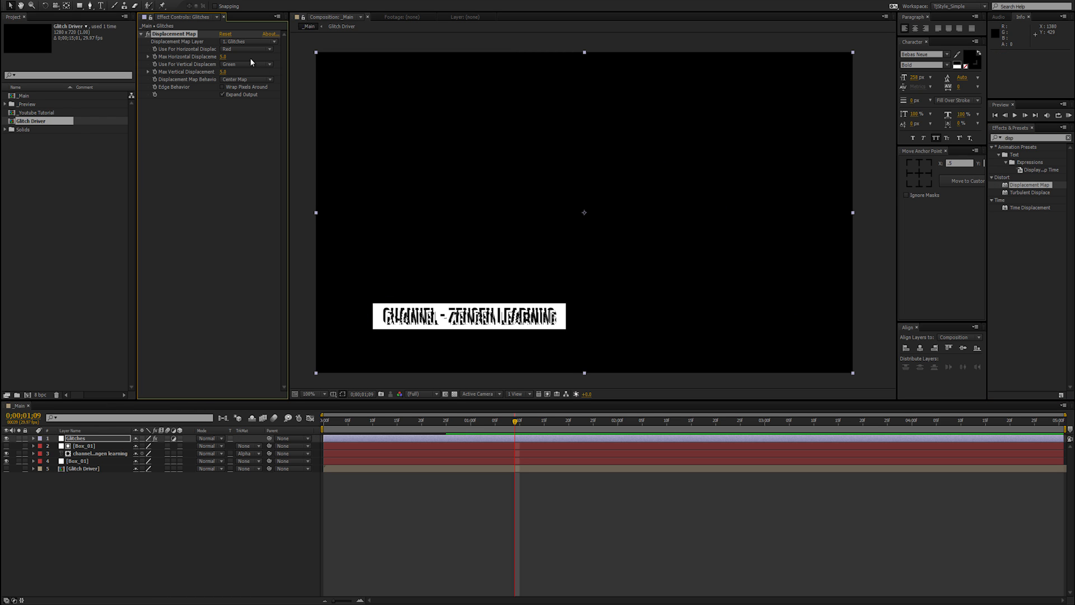
- Use Glitch Driver as the Displacement Map Layer and enter a displacement value of 5.8
left_click(247, 42)
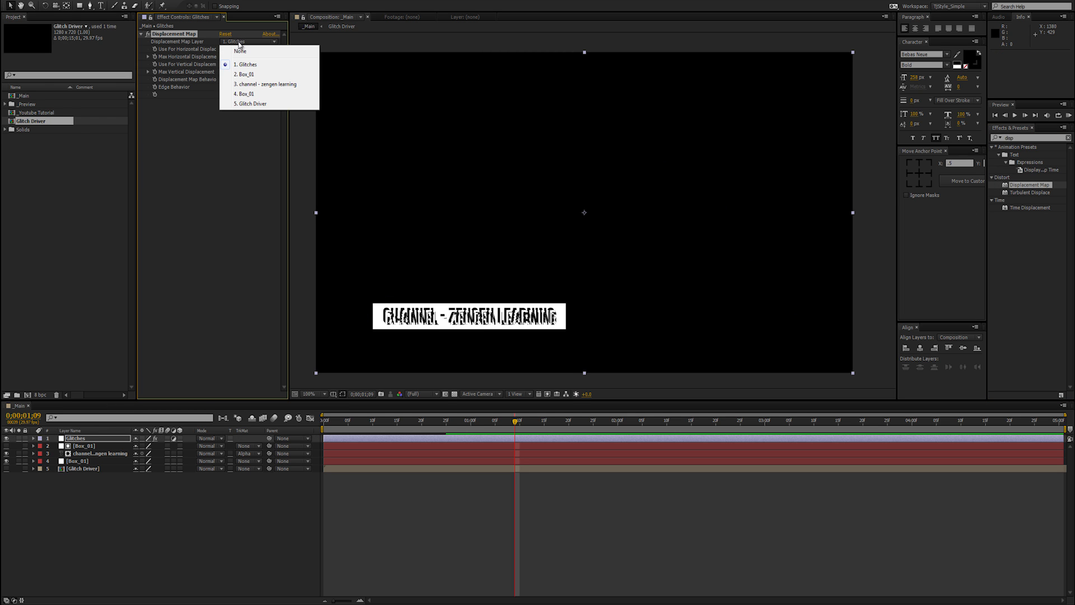
mouse_move(253, 104)
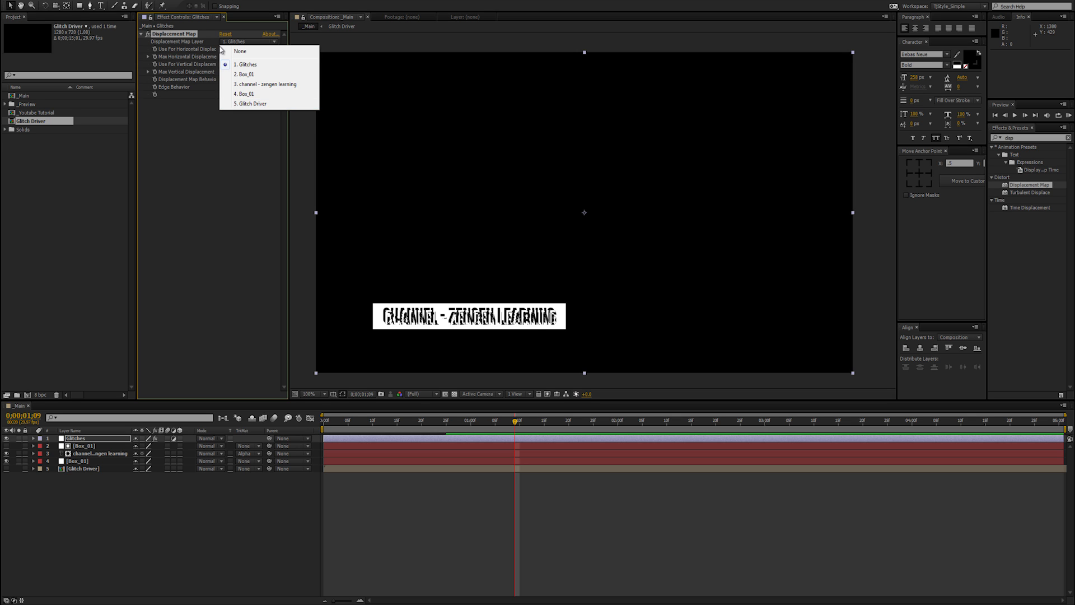
left_click(252, 104)
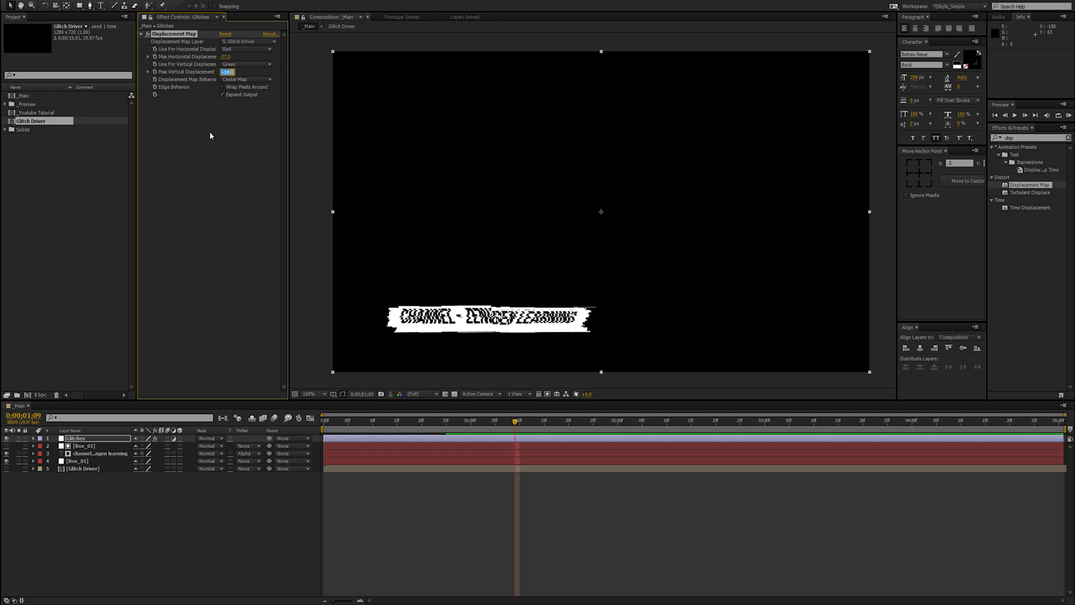
type("5.8")
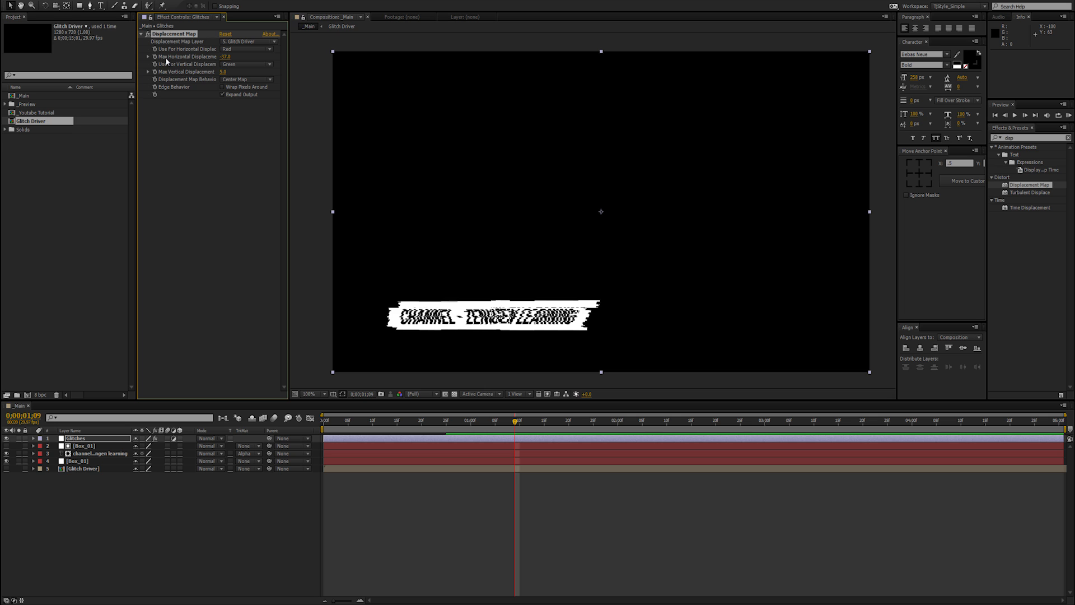
mouse_move(183, 63)
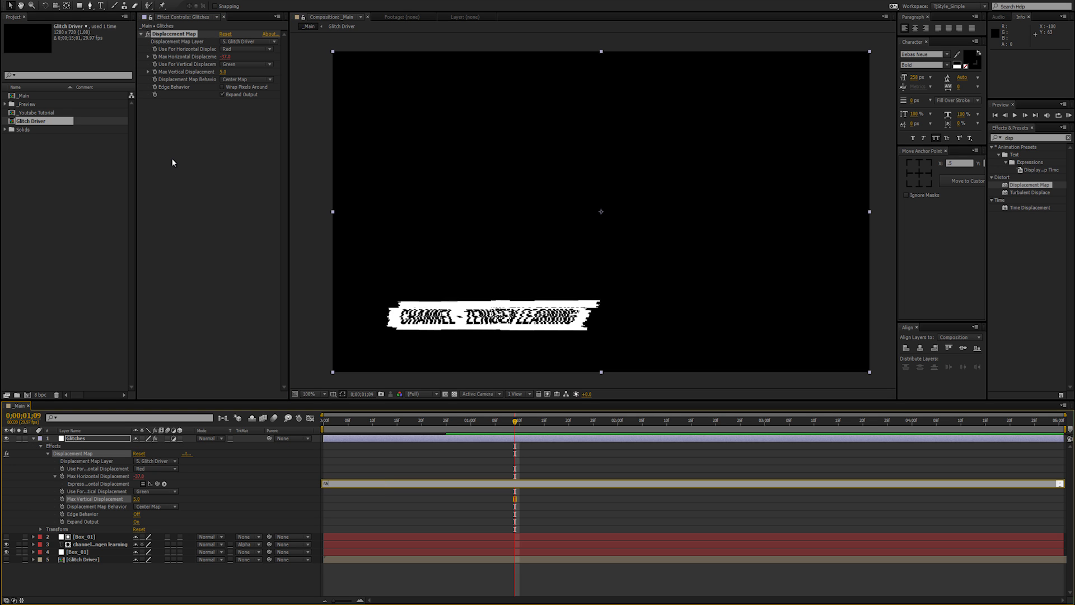
- Enter a random(10,100) expression for Max Horizontal Displacement and commit it
type("random(10,100")
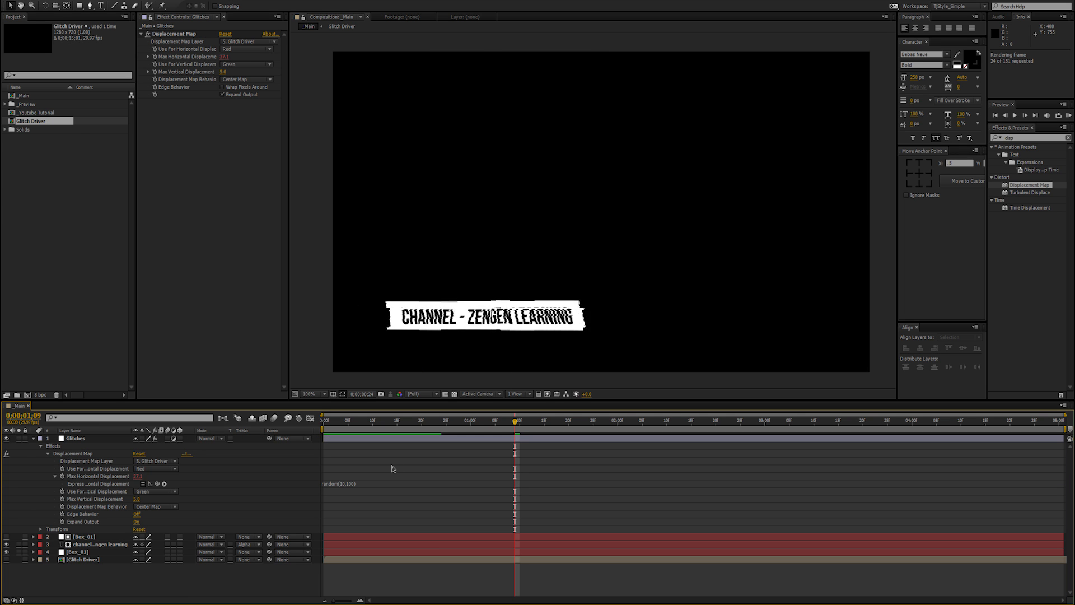
left_click(480, 420)
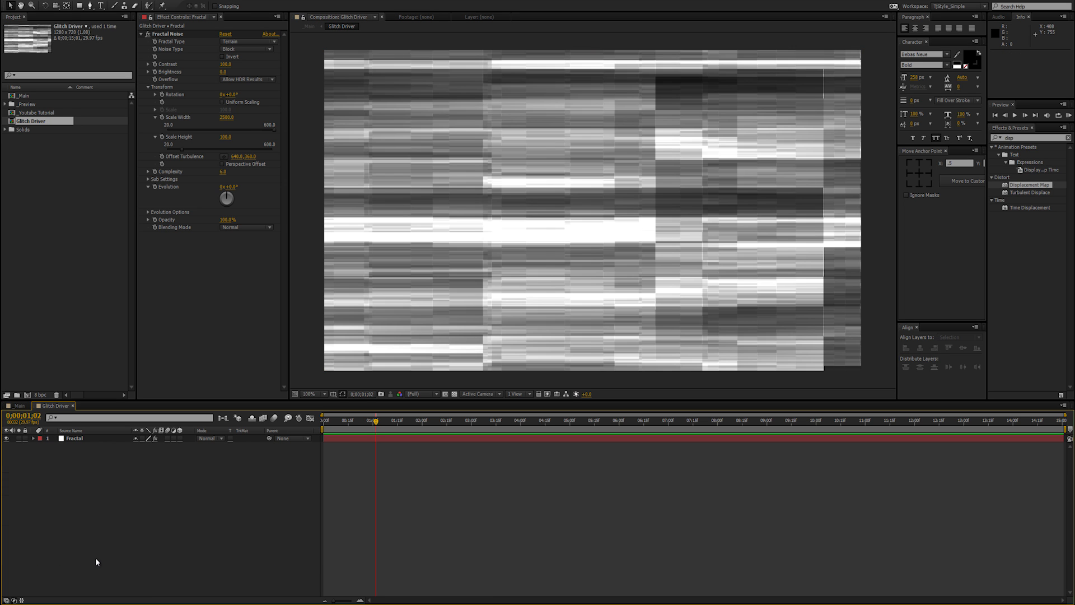
- Preview the Glitch Driver noise evolving under time*3000 from the start, stopping on an early frame
left_click(459, 420)
type("time*5000")
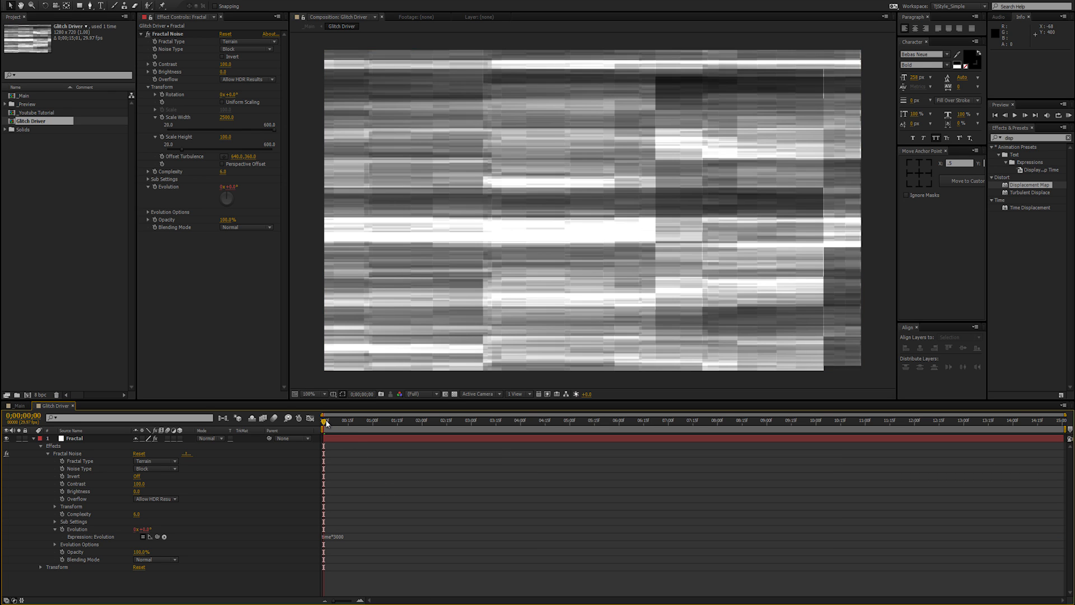
left_click(327, 419)
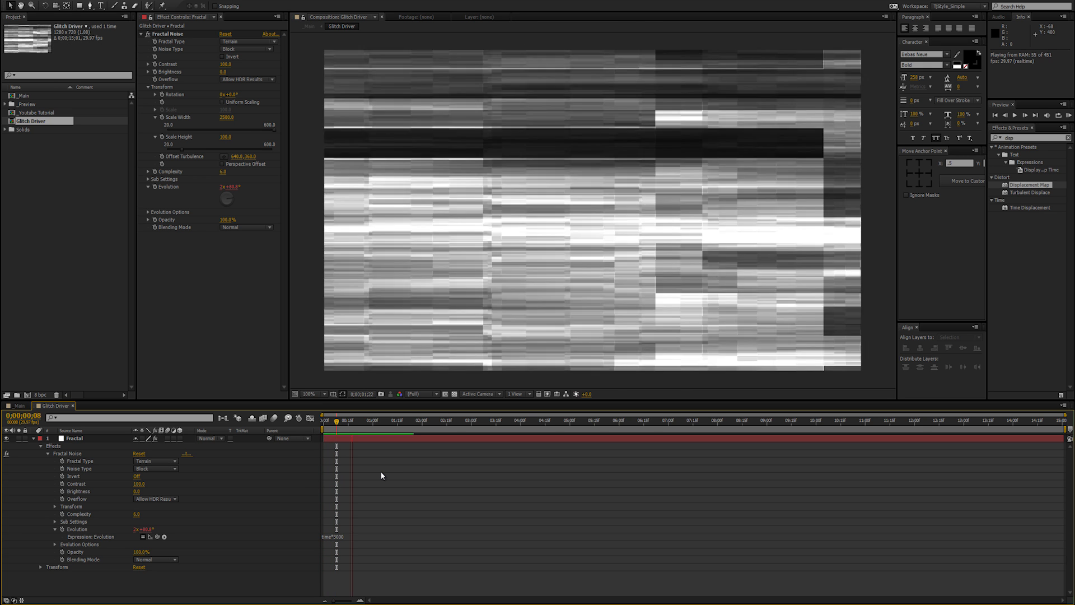
left_click(347, 421)
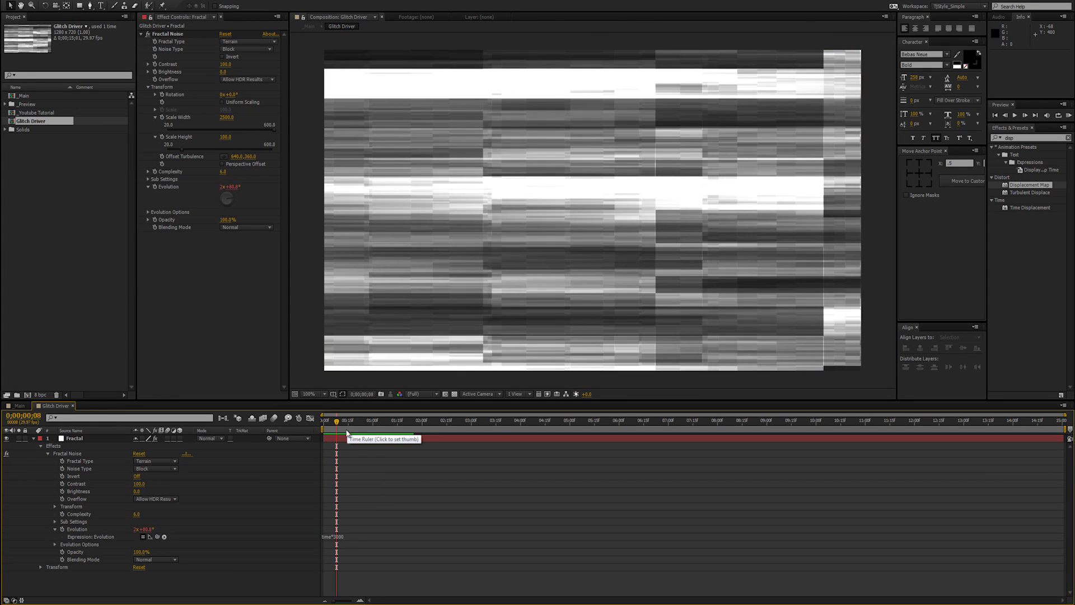
left_click(351, 420)
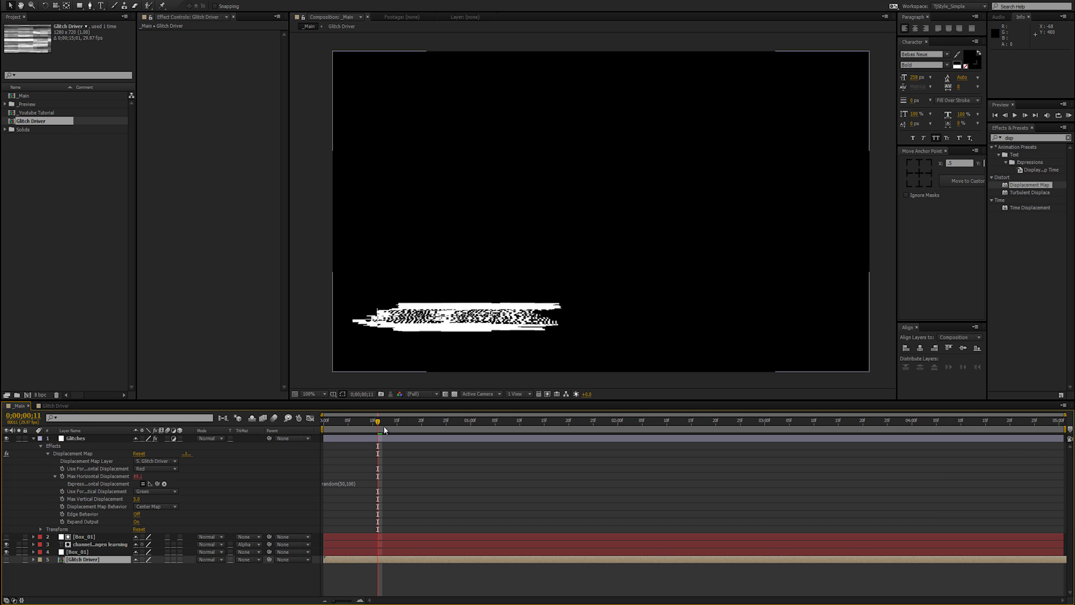
- Play back _Main to watch the channel title flicker through the glitch streaks
key("Space")
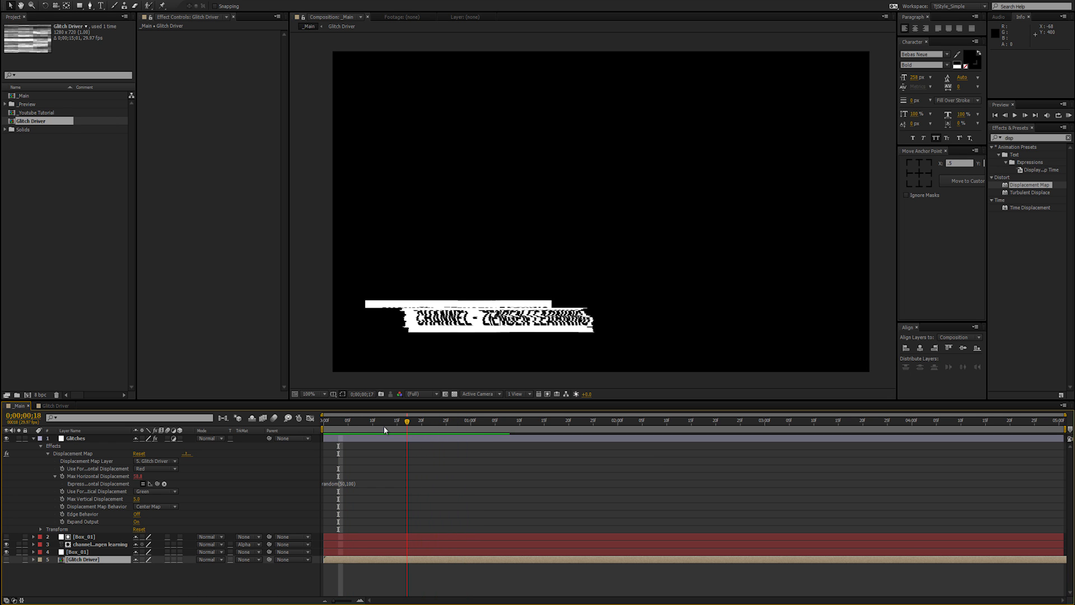
- End the Glitches adjustment layer around 1:00 and preview the glitch section before it
left_click(447, 419)
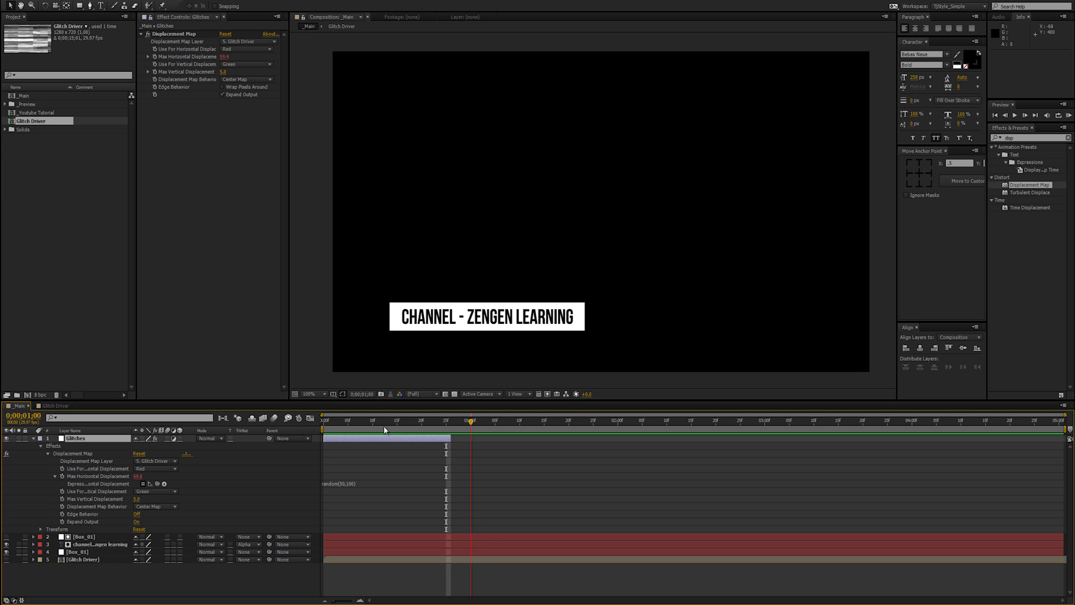
left_click(472, 421)
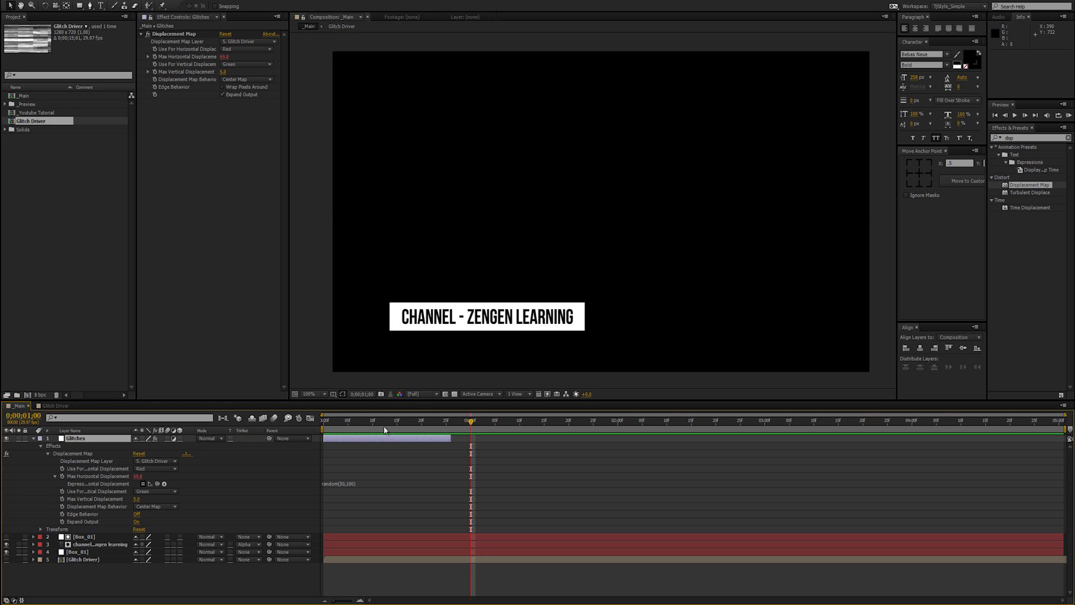
left_click(382, 419)
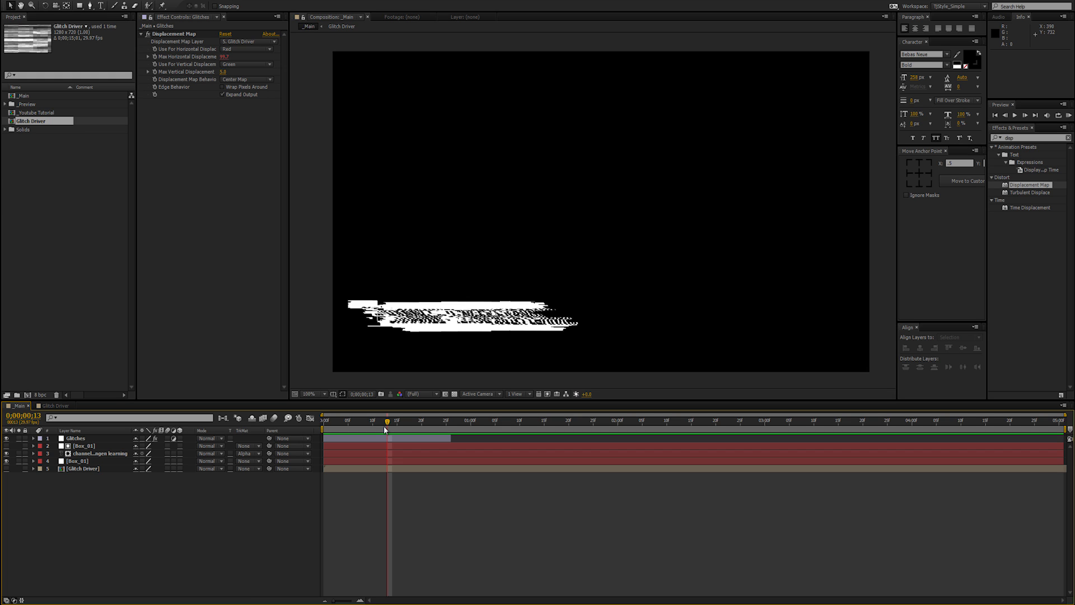
- Add a new adjustment layer and search Effects & Presets for Transform
right_click(385, 430)
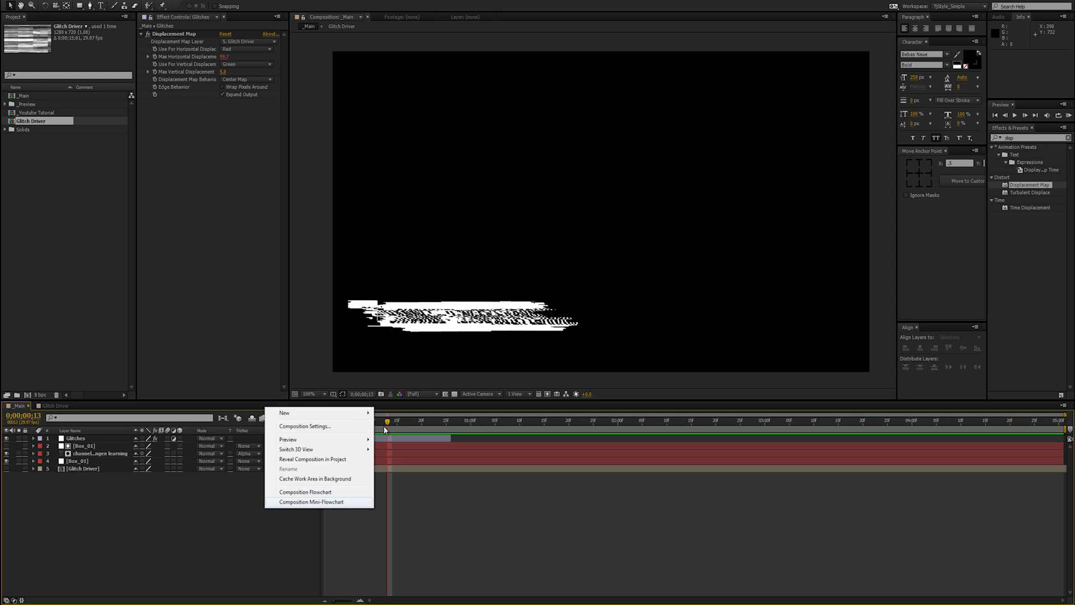
mouse_move(285, 412)
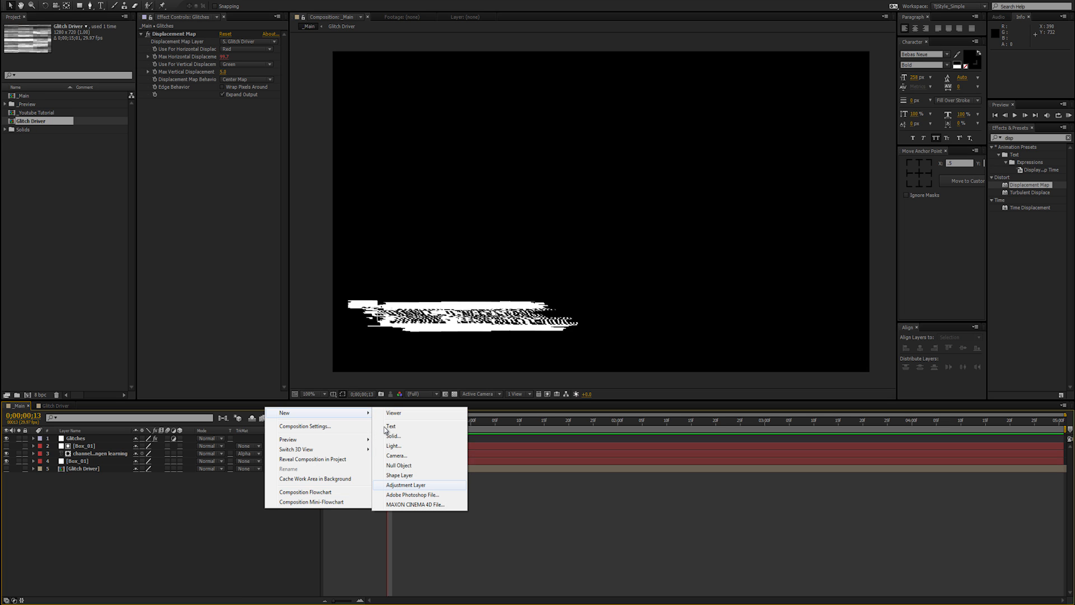
left_click(406, 485)
type("Transform")
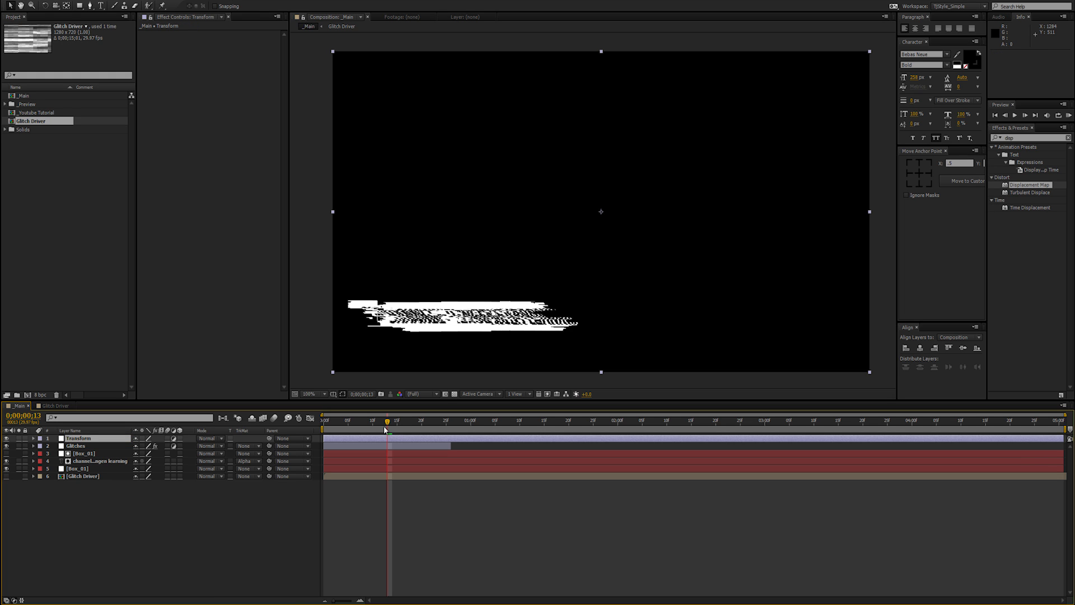
type("tra")
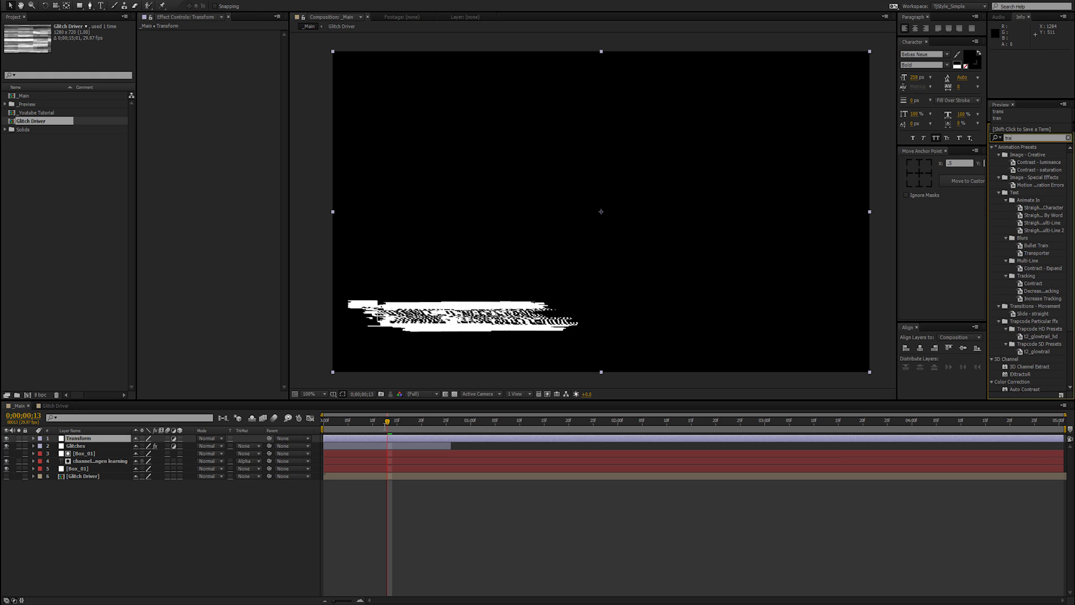
type("tran")
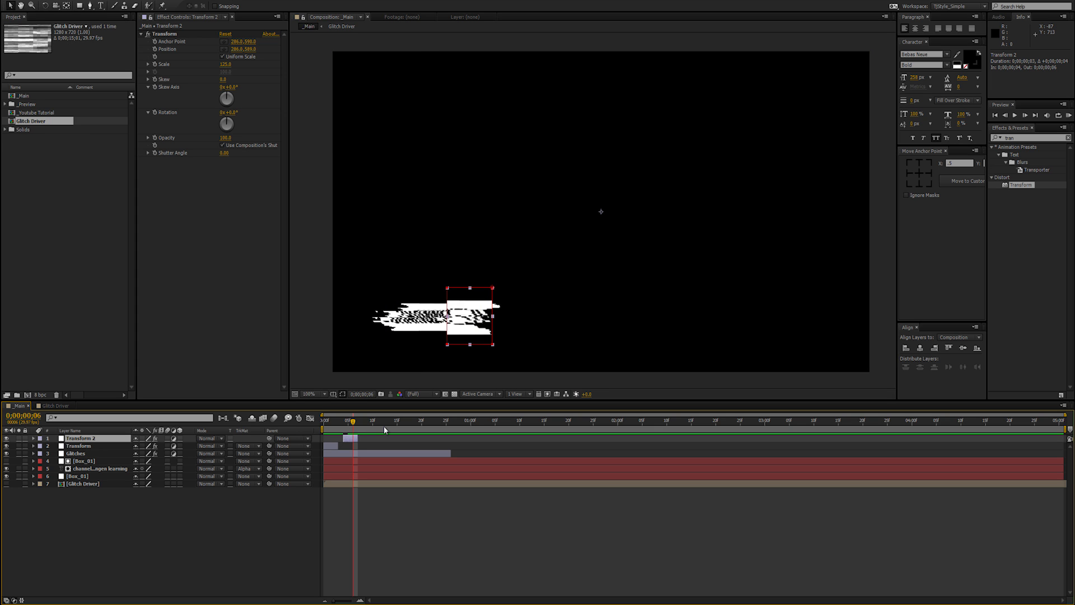
- Reshape the duplicated Transform layer's mask around the title's middle and check nearby frames
left_click(226, 64)
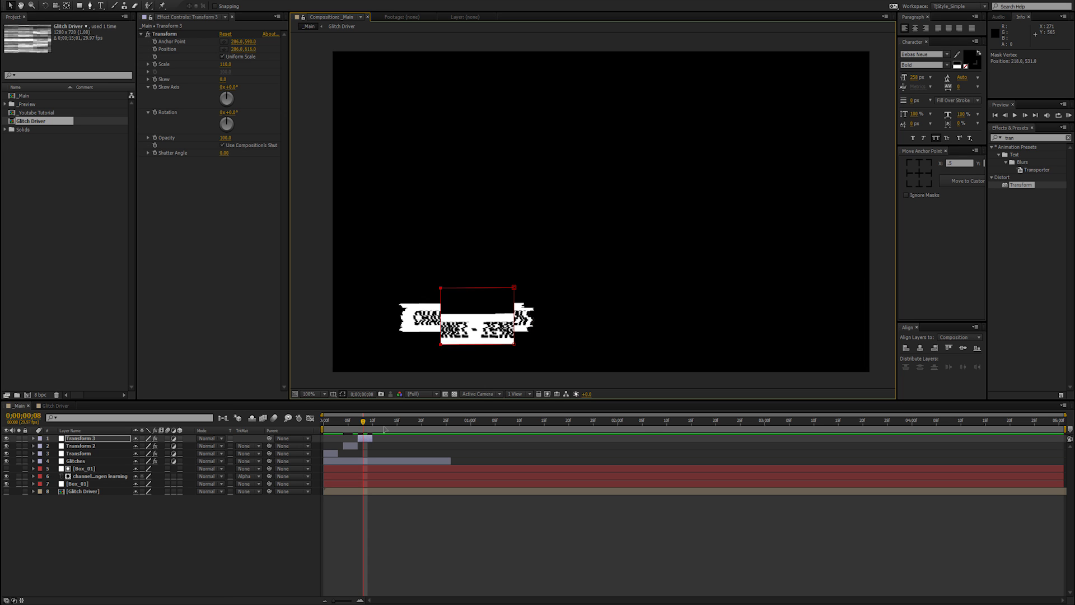
left_click_drag(226, 64, 223, 64)
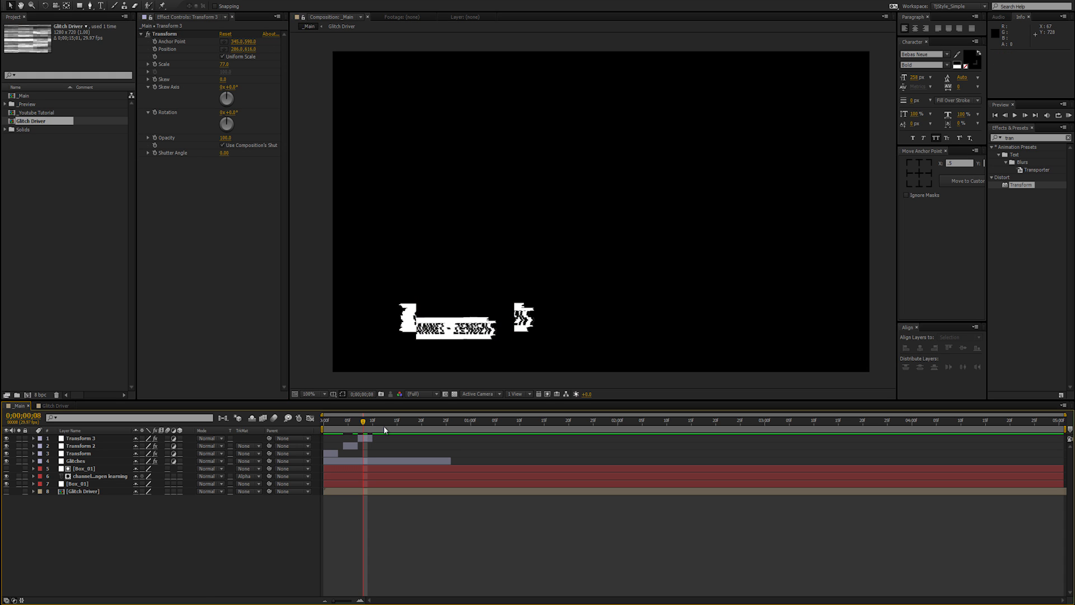
left_click(79, 438)
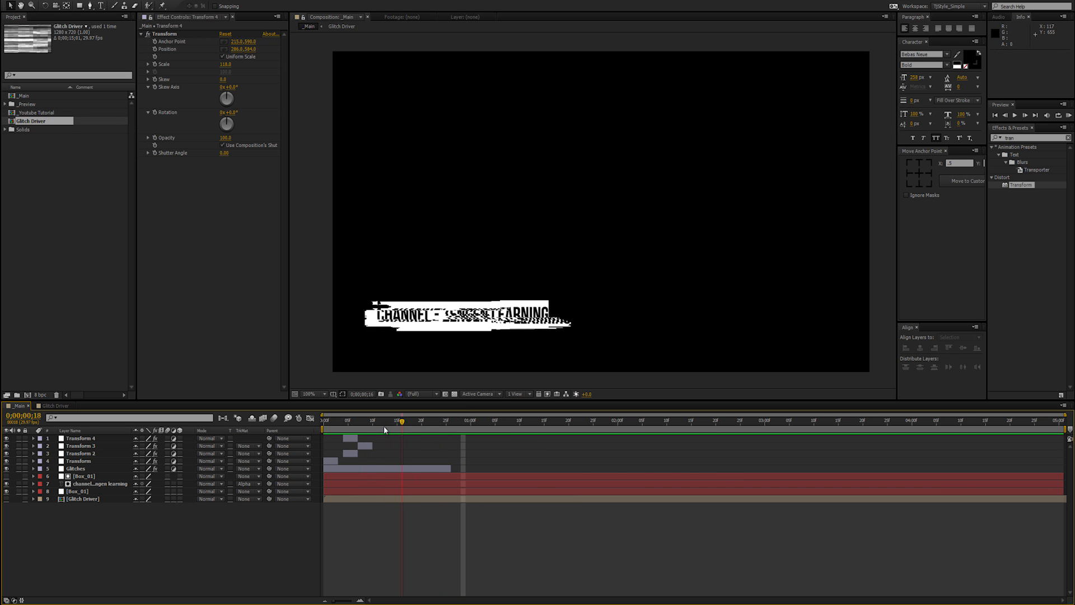
left_click(358, 420)
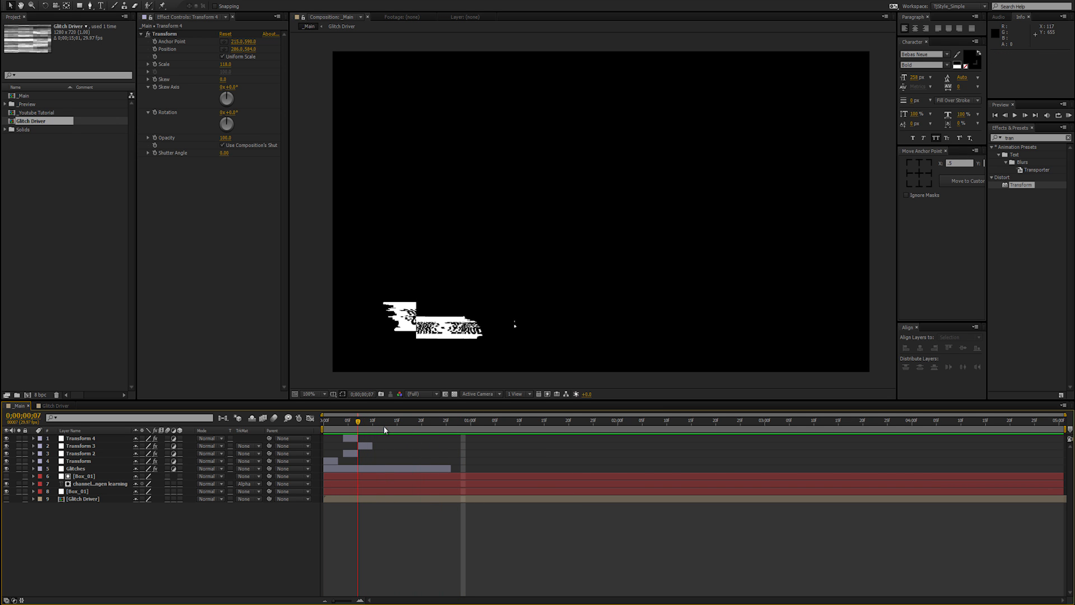
left_click(367, 420)
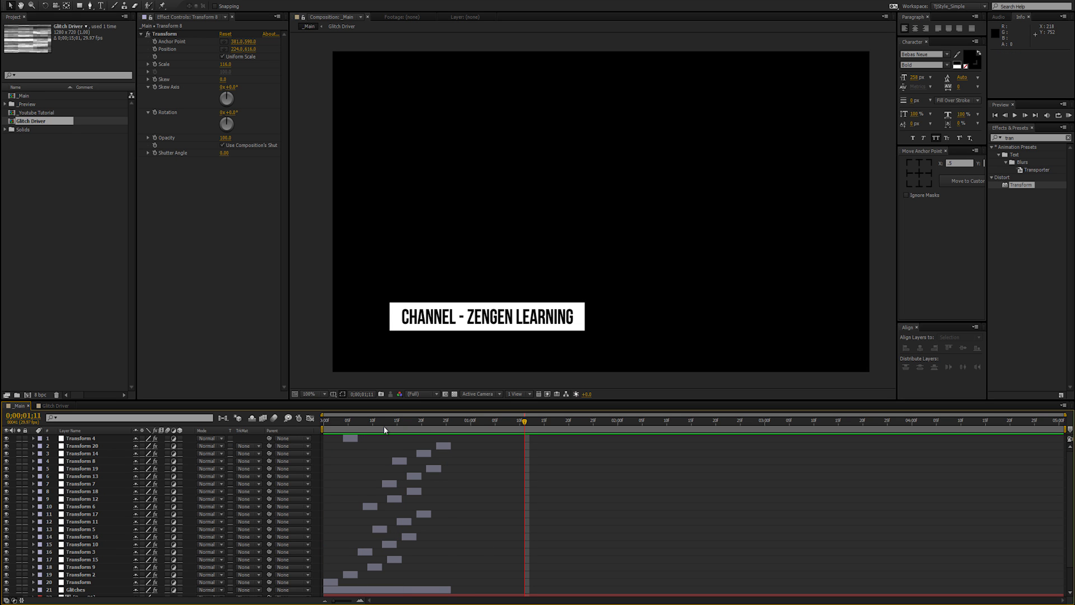
- Return to the composition's opening frame with the twenty staggered Transform layers in place
left_click(1033, 115)
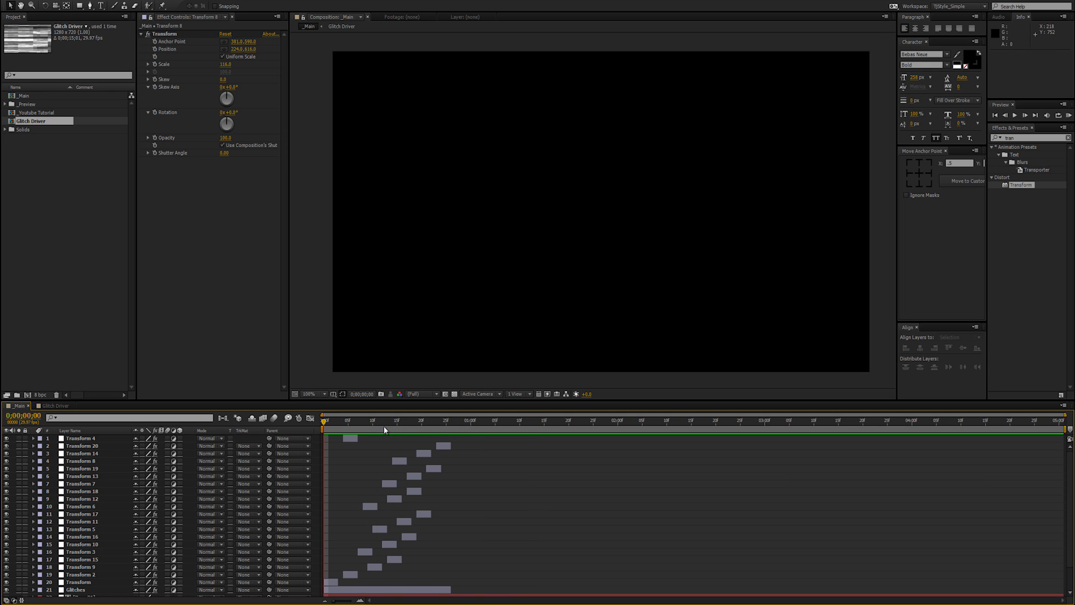
- Select all layers, pre-compose them as _01_LT, and open the new _01_LT 2 composition
left_click(6, 103)
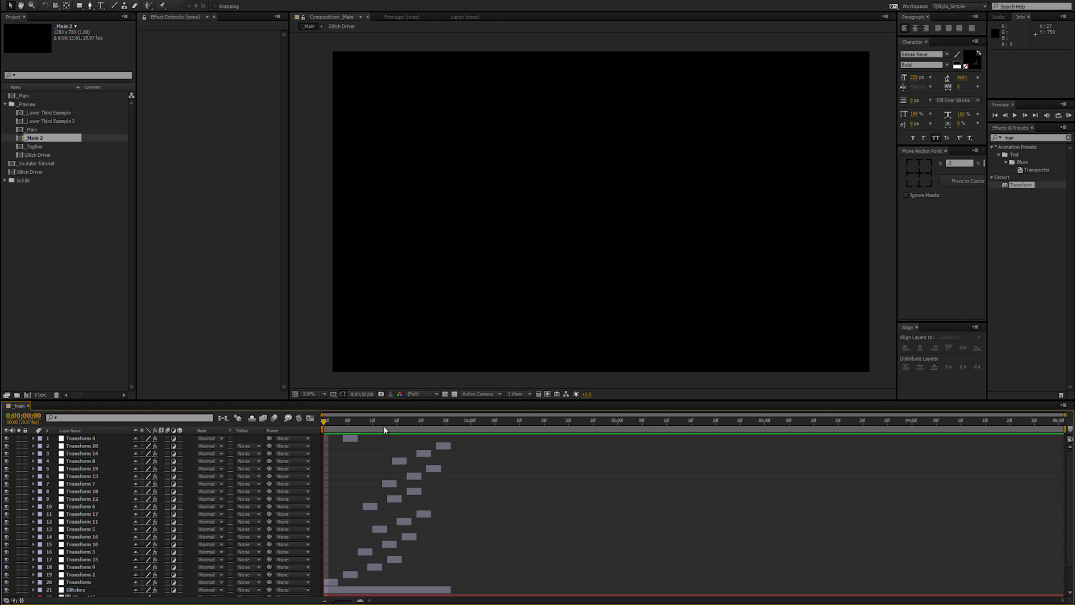
scroll("down", 3)
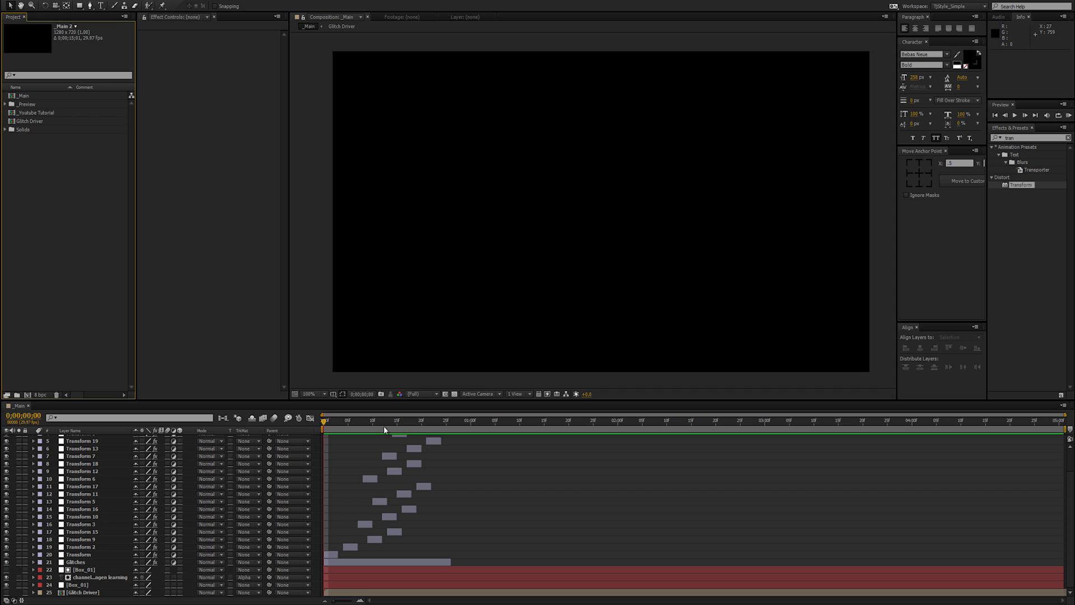
double_click(25, 96)
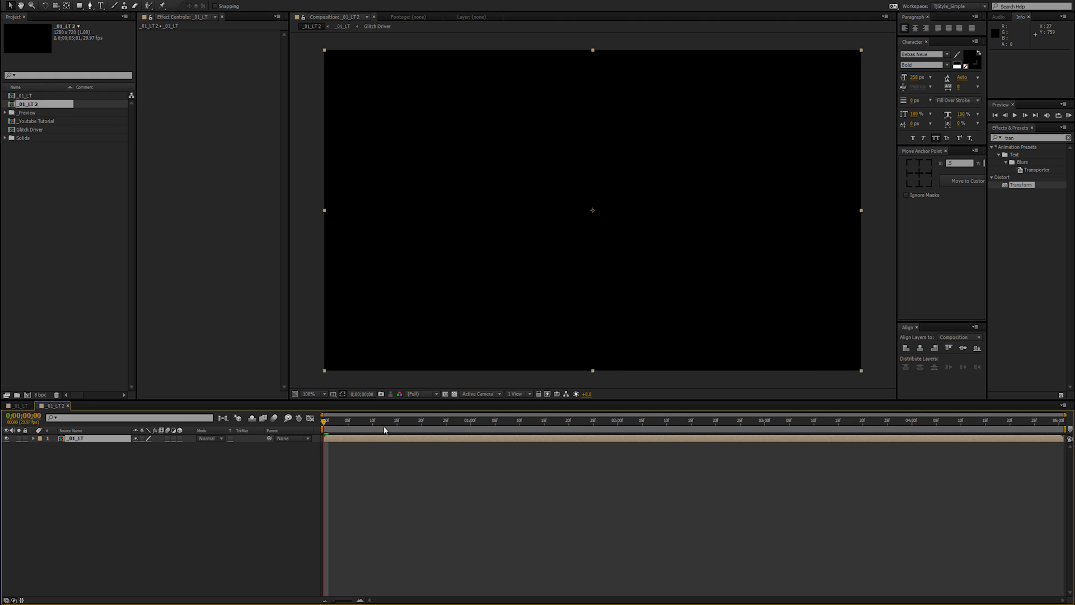
- Enable Time Remapping on the _01_LT layer from its Time context menu
right_click(41, 104)
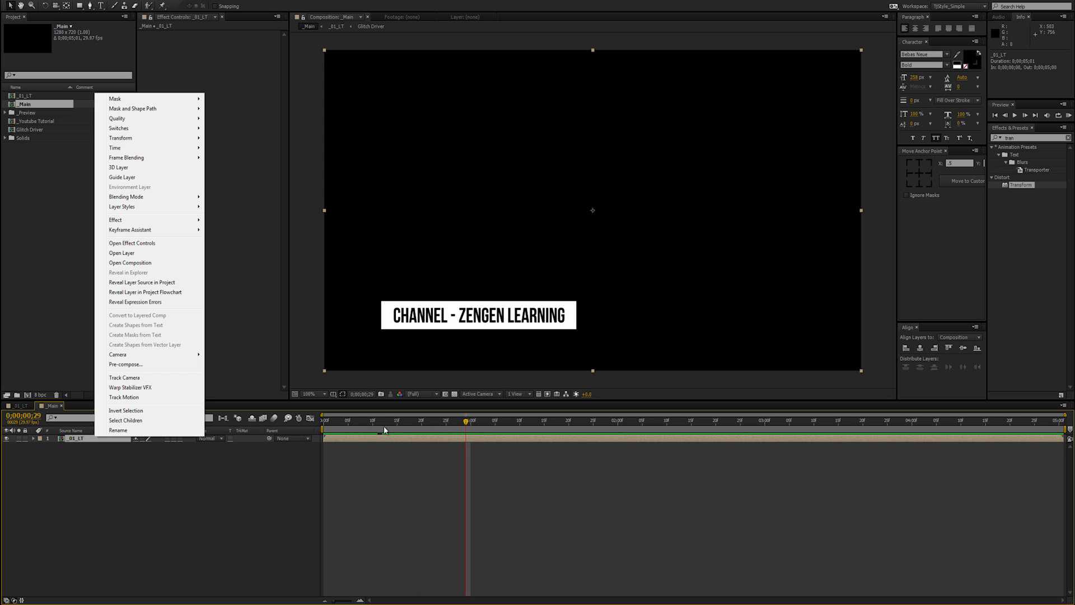
mouse_move(114, 147)
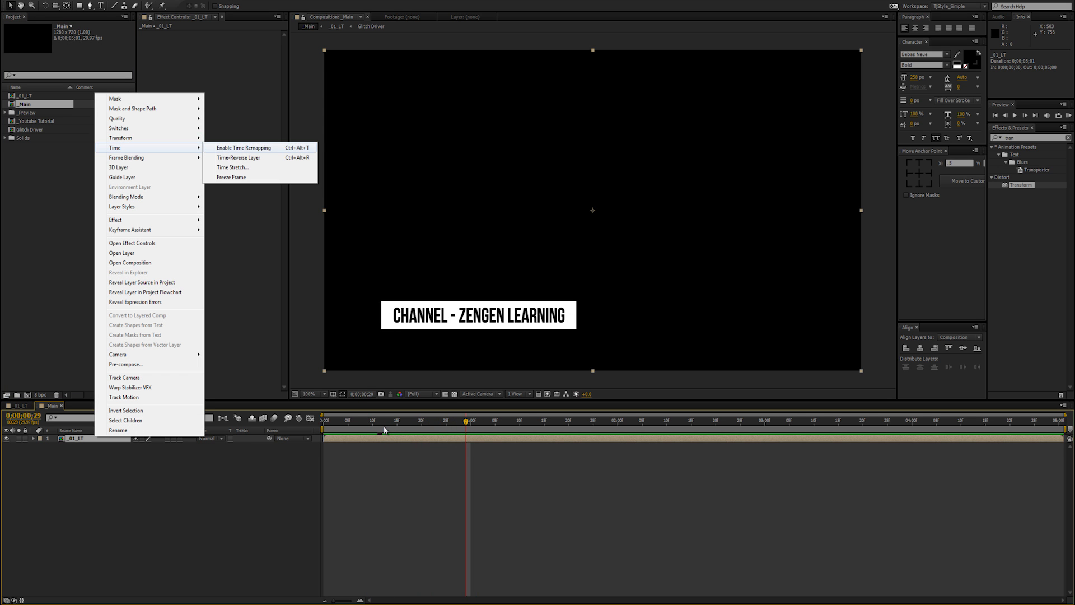
left_click(242, 147)
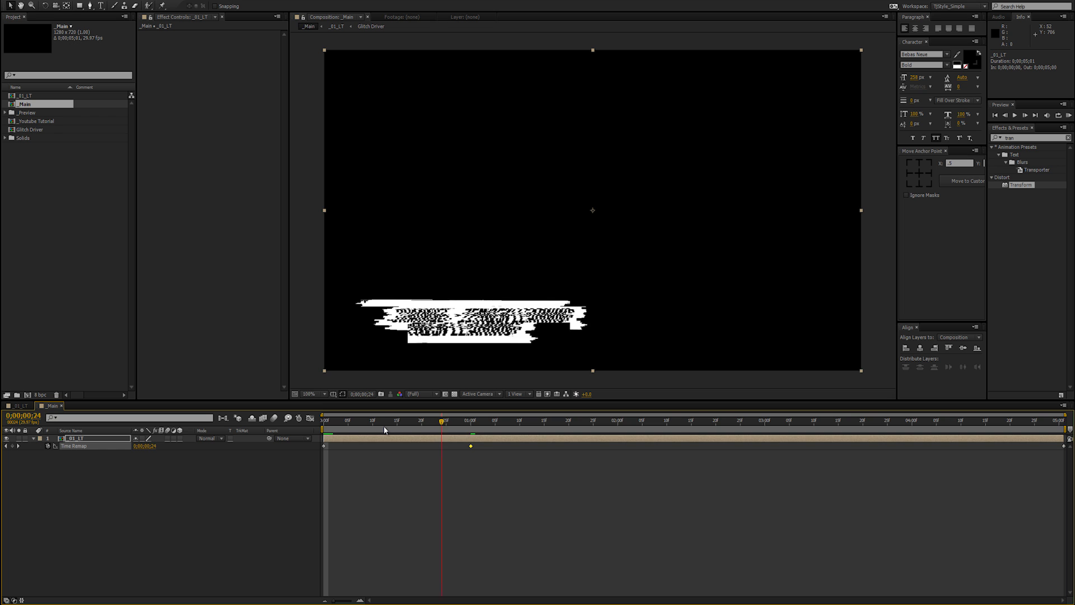
- Scrub the time-remapped intro to confirm the clean title, then show Transform 20's settings
left_click(474, 419)
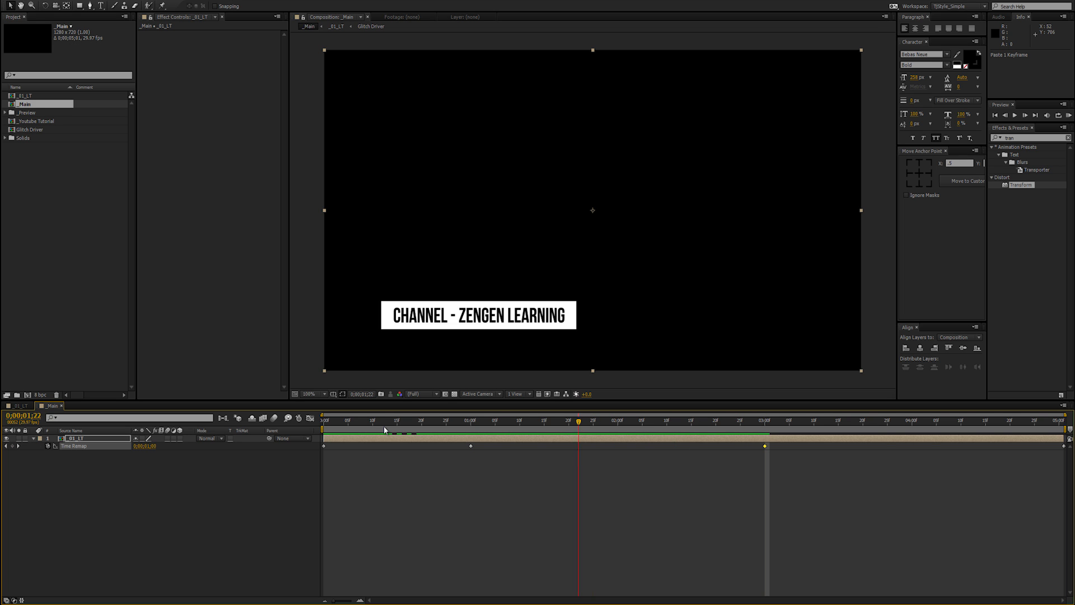
left_click(696, 419)
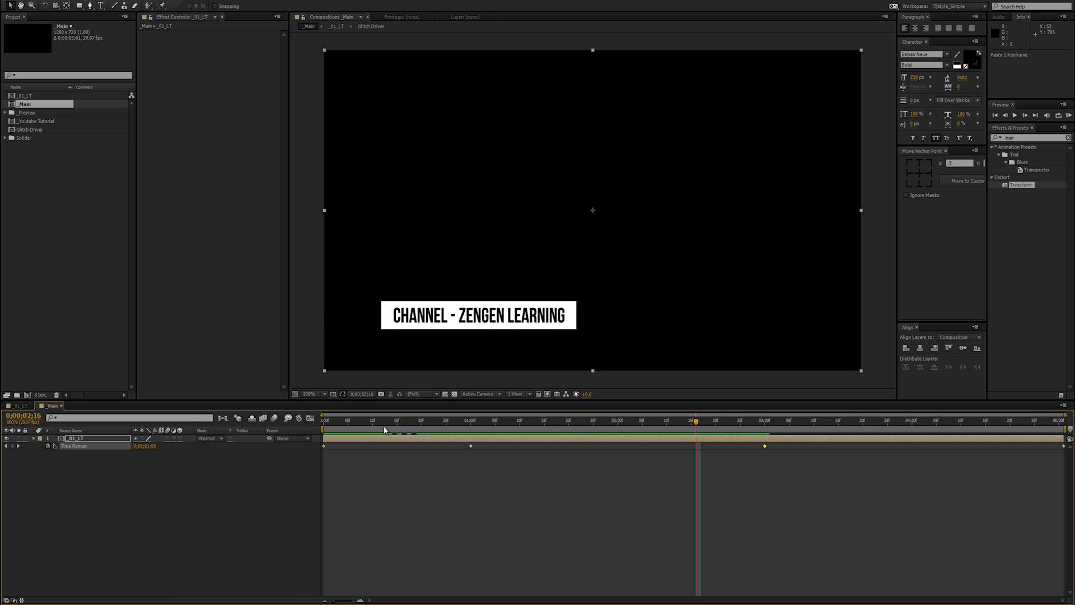
left_click(567, 420)
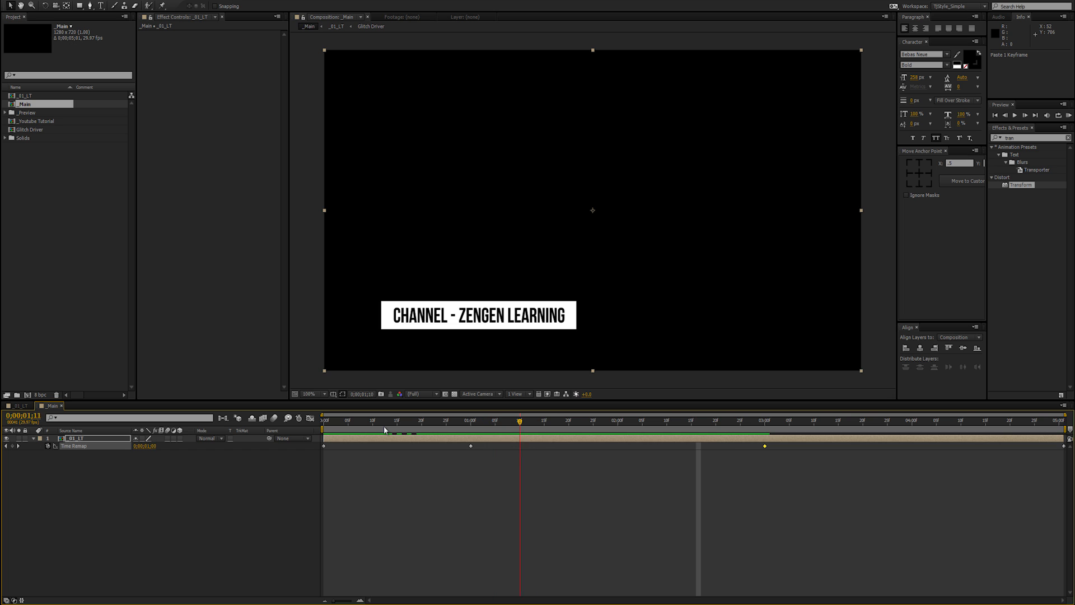
left_click(763, 419)
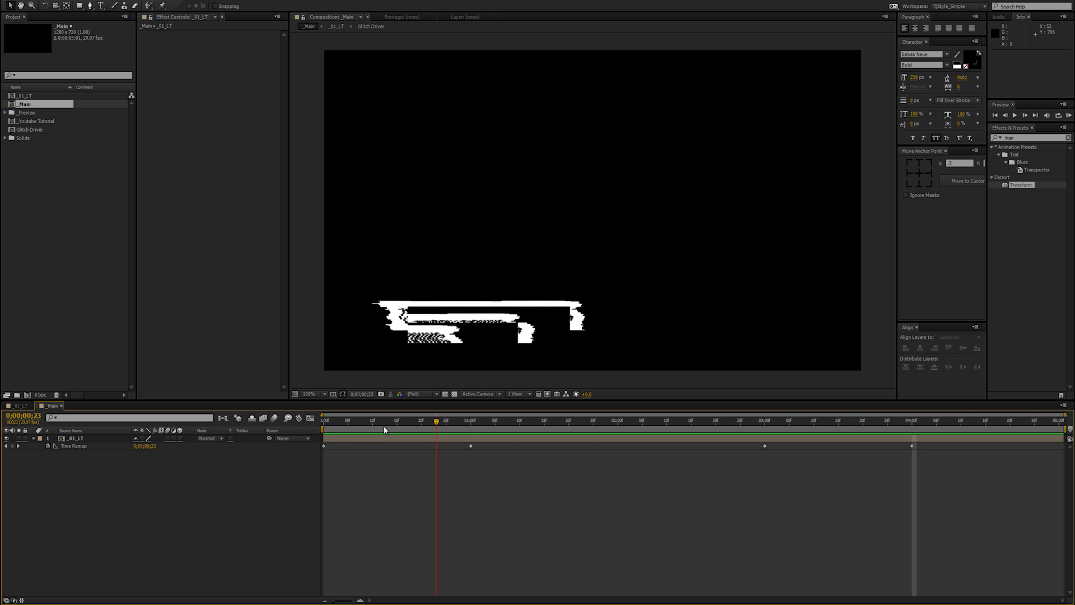
left_click(473, 420)
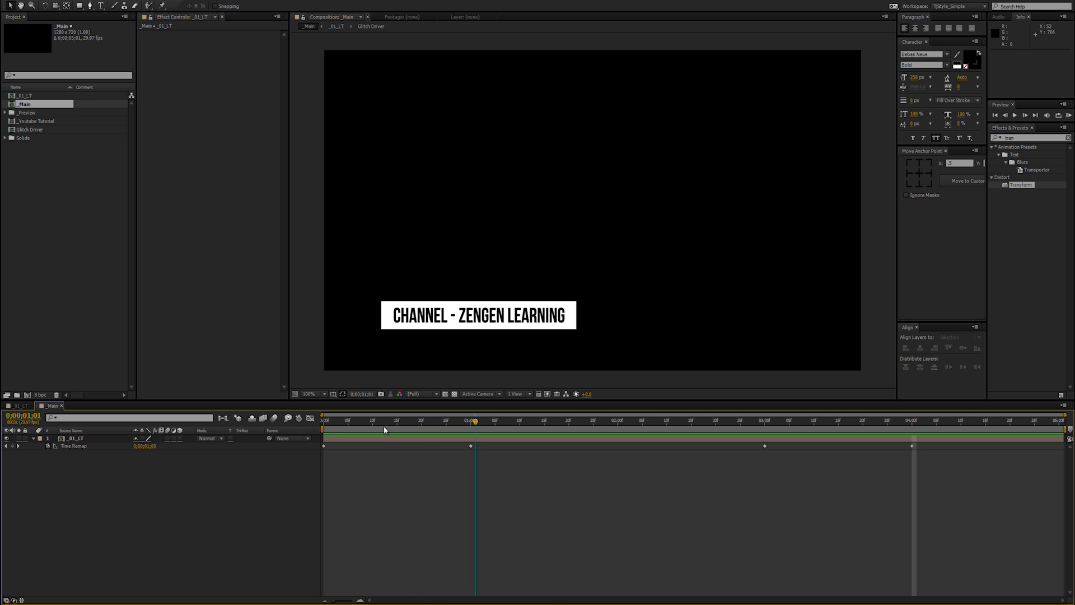
left_click(522, 420)
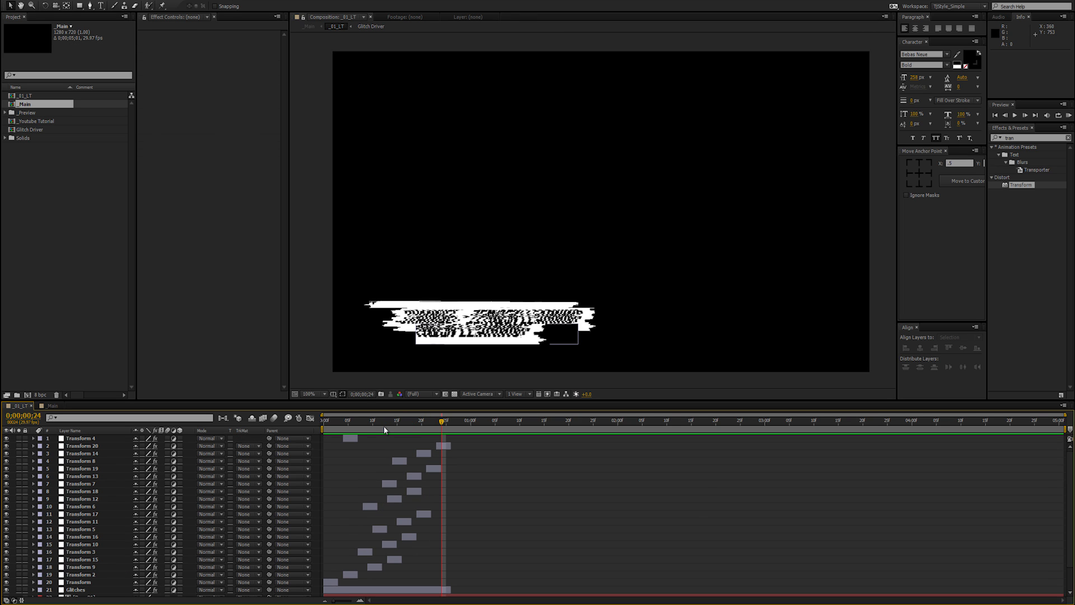
left_click(83, 446)
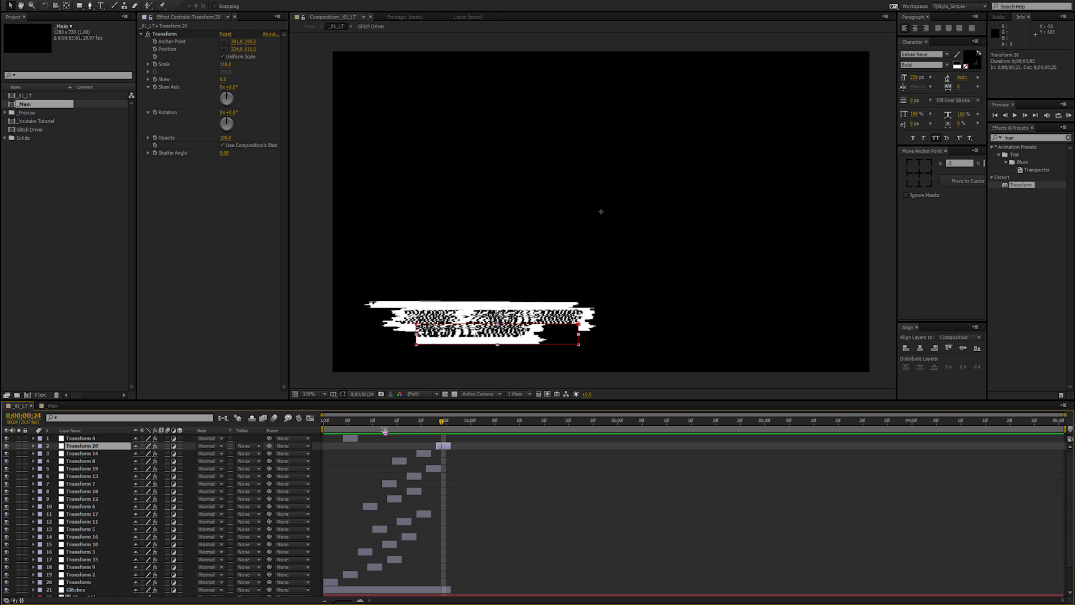